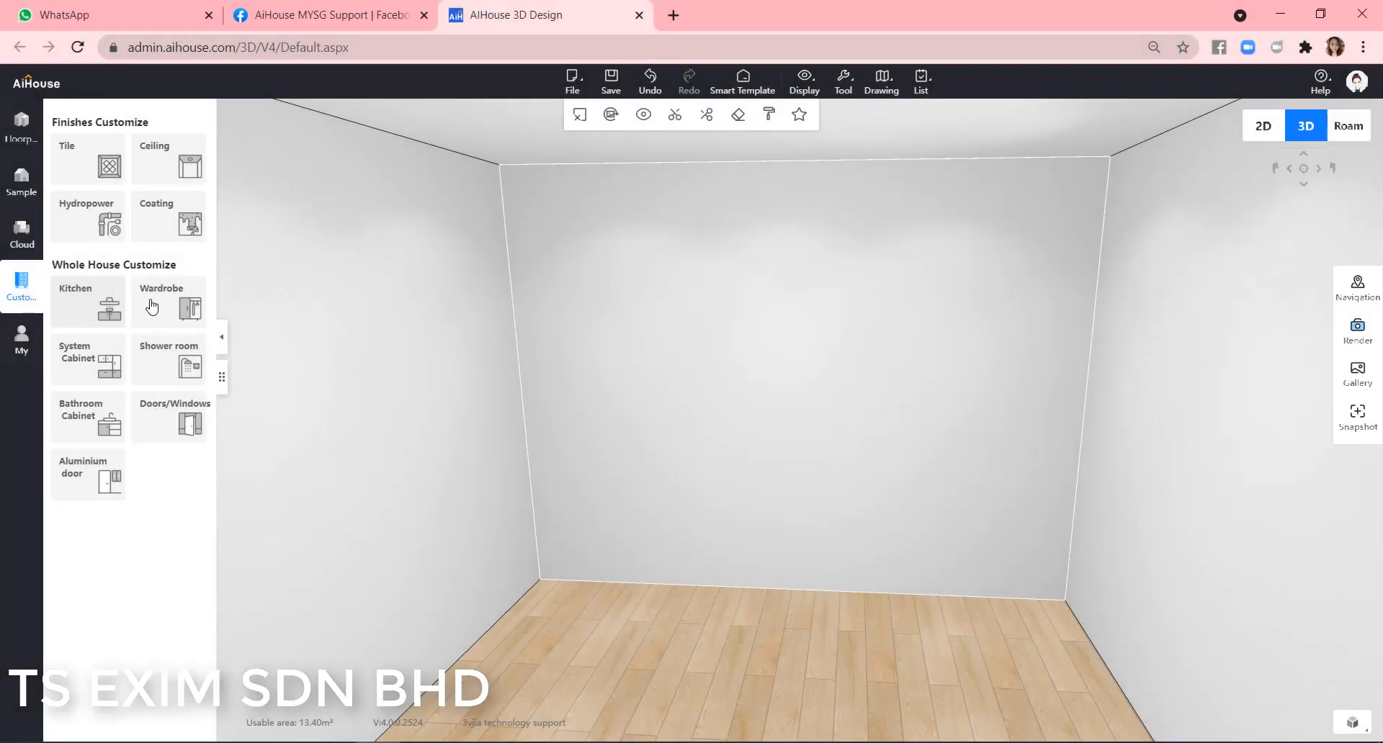
# - Enter custom cabinet design and search the design library for 'super'
pyautogui.click(88, 300)
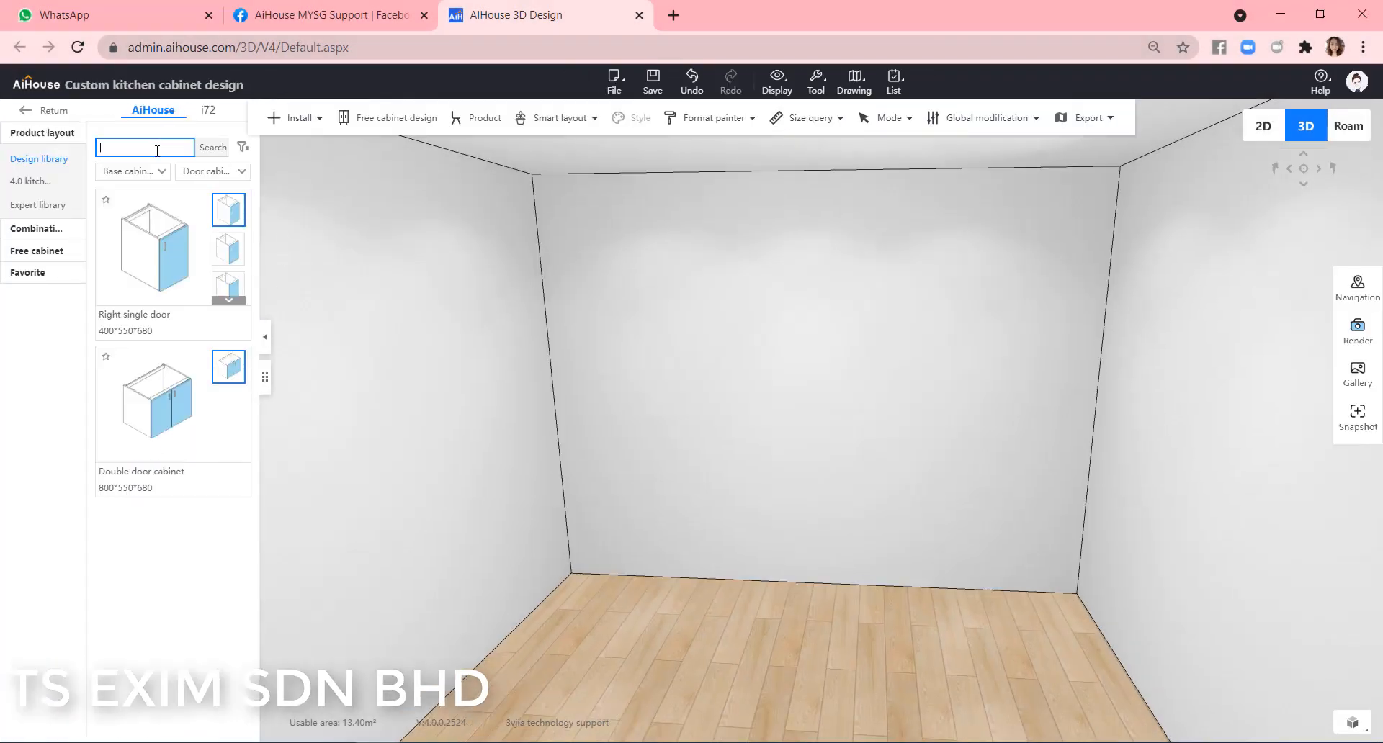
pyautogui.write('super')
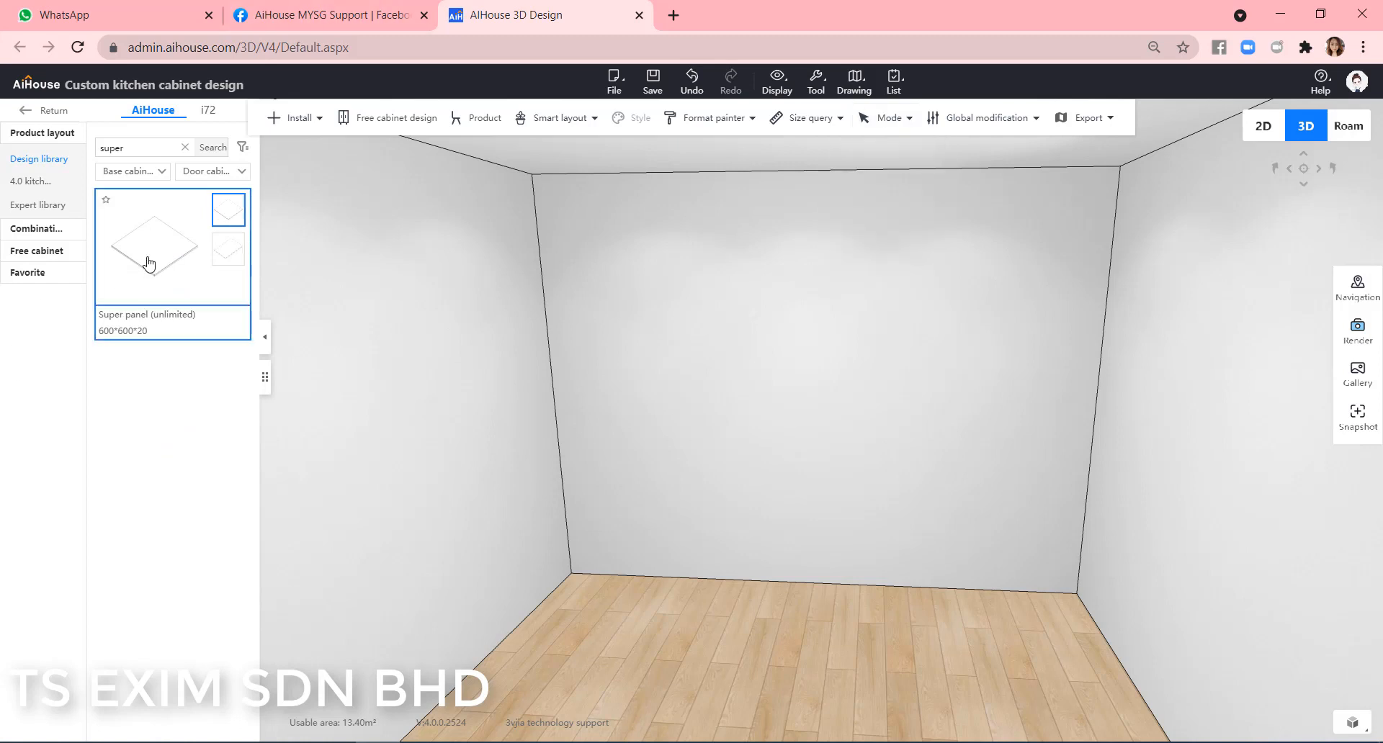
# - Place a super panel rotated 90 about X, 2700 deep, standing against the back wall
pyautogui.click(150, 246)
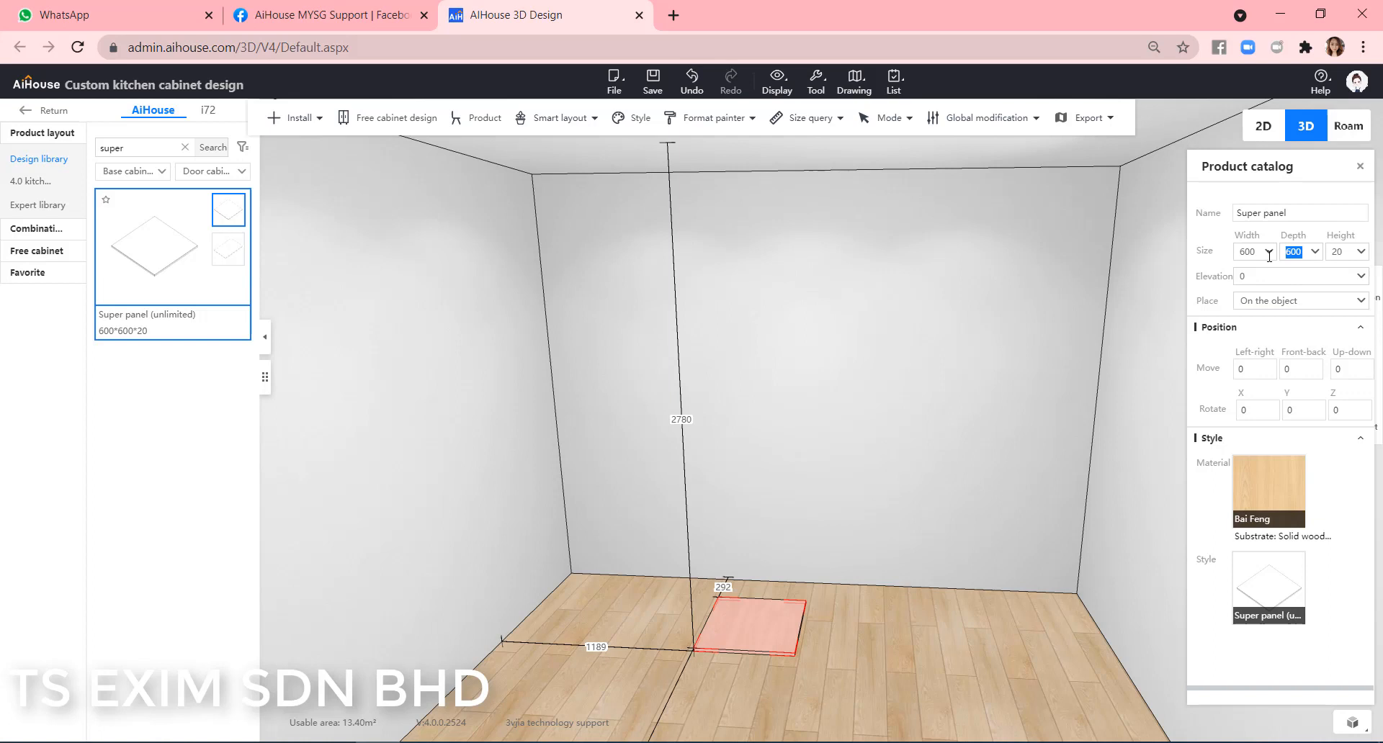
pyautogui.click(1314, 251)
pyautogui.write('2700')
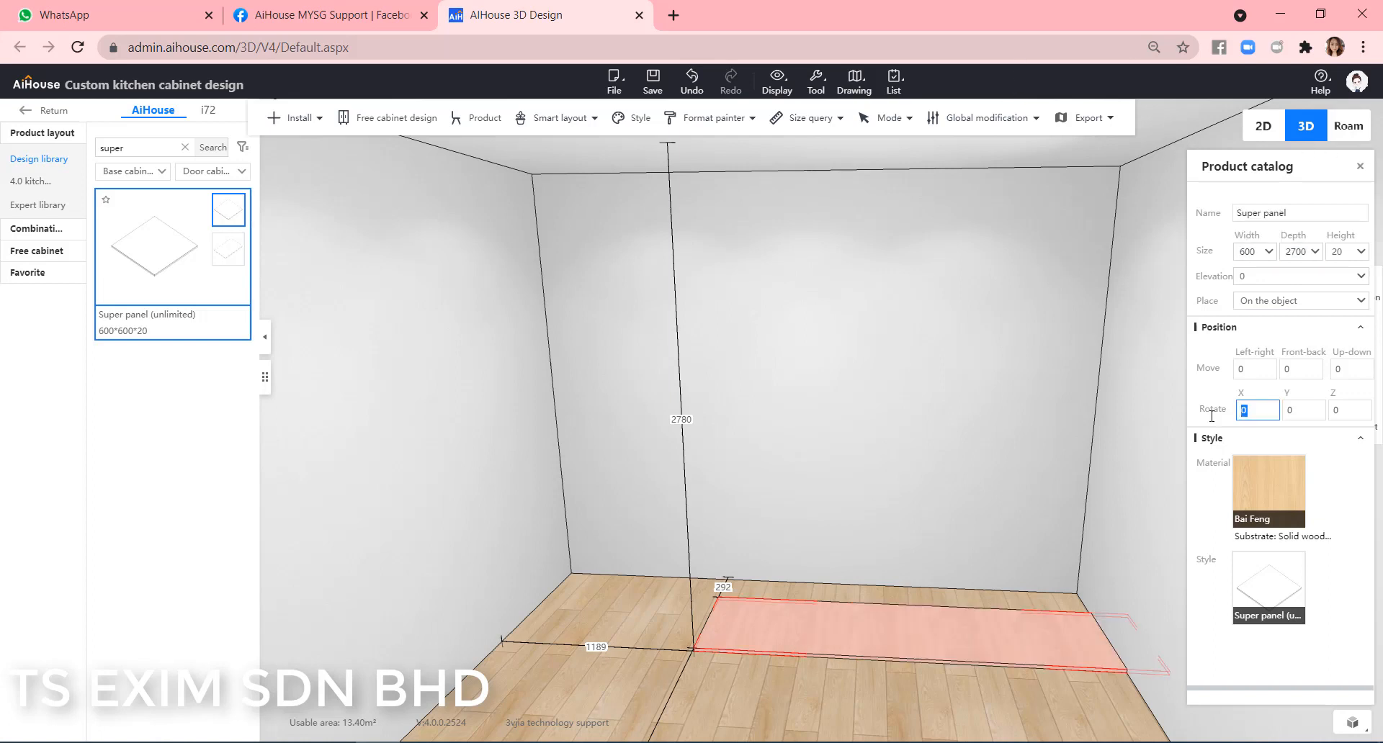
pyautogui.write('90')
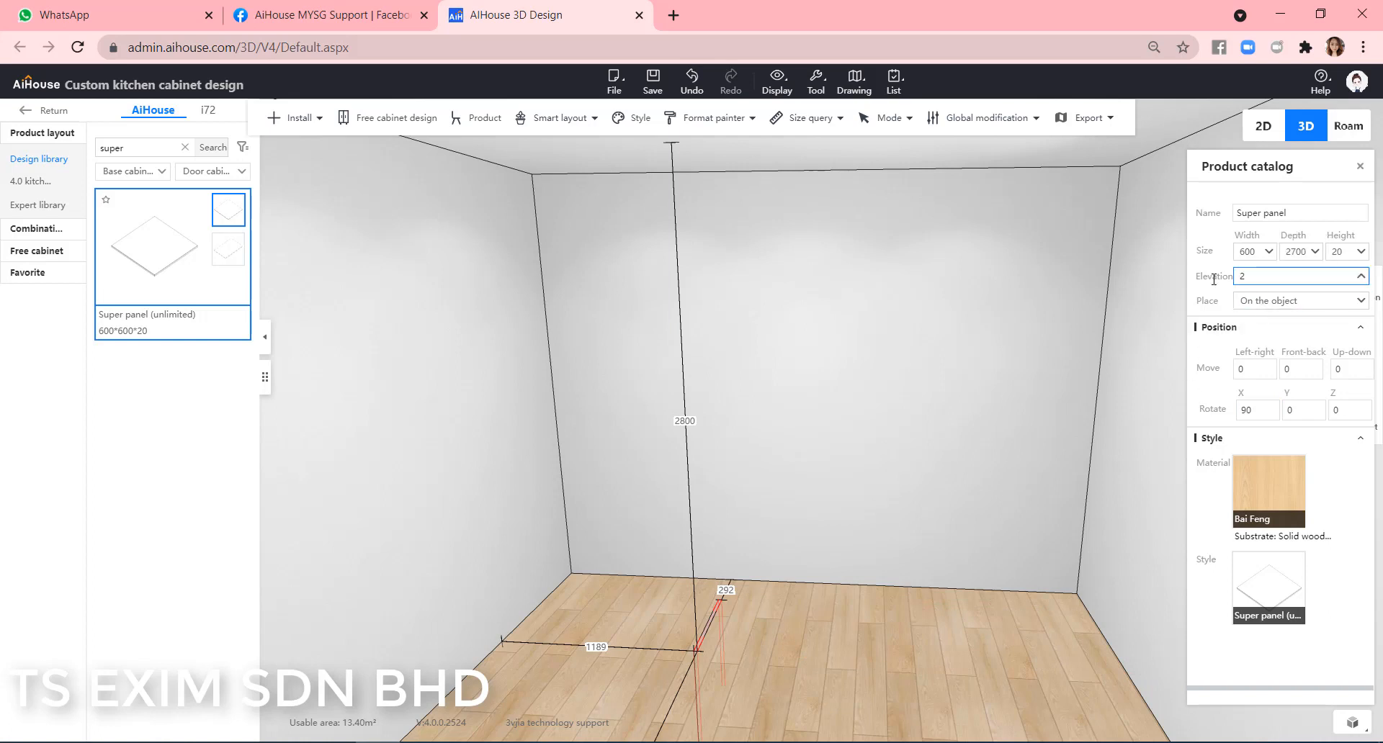
pyautogui.write('2700')
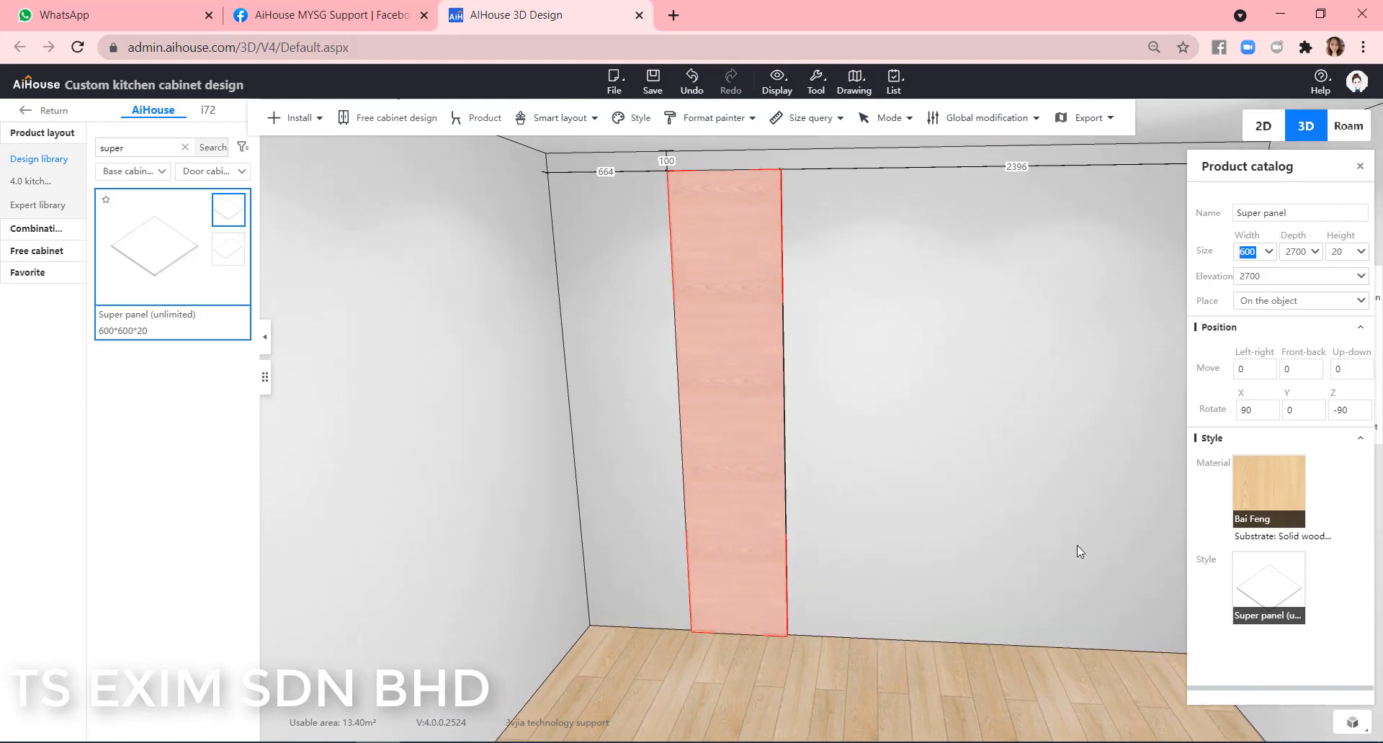
# - Set the panel's width to 50 and height to 400
pyautogui.write('50')
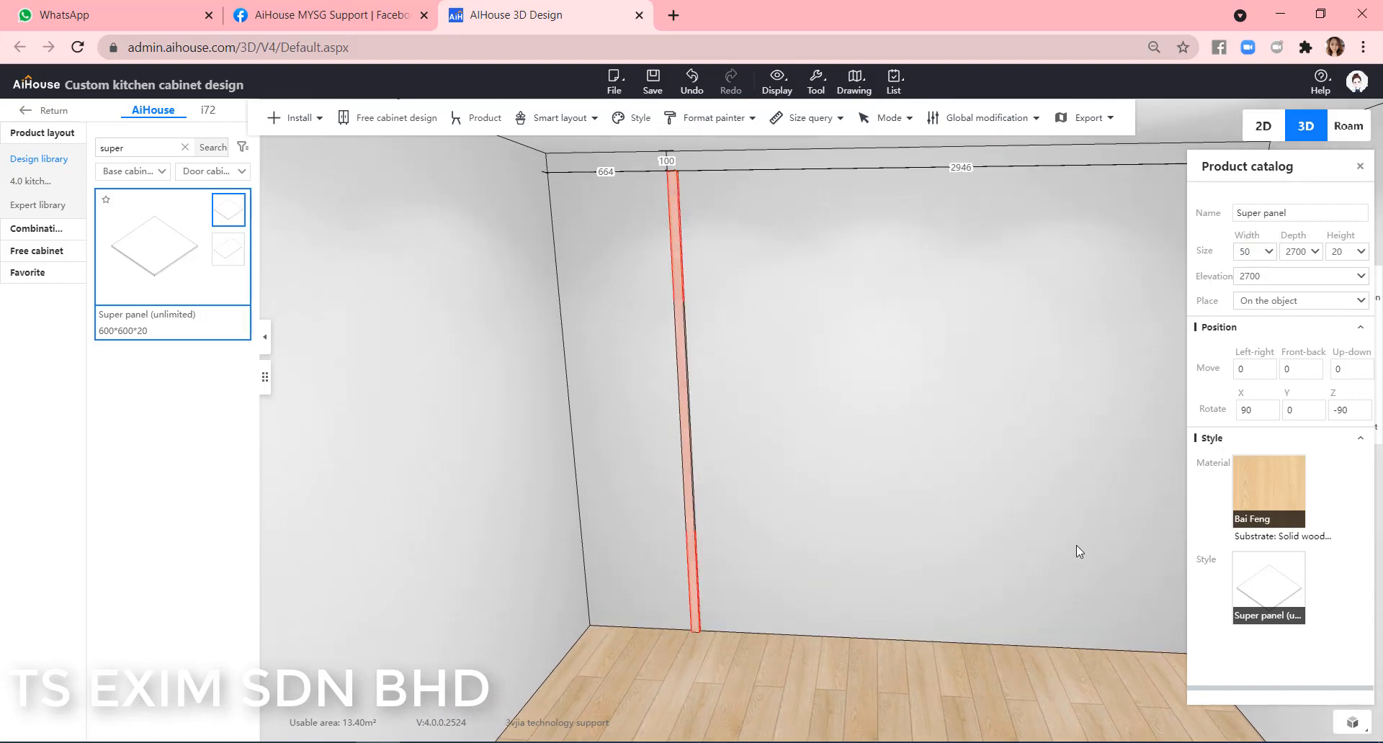
pyautogui.click(1341, 250)
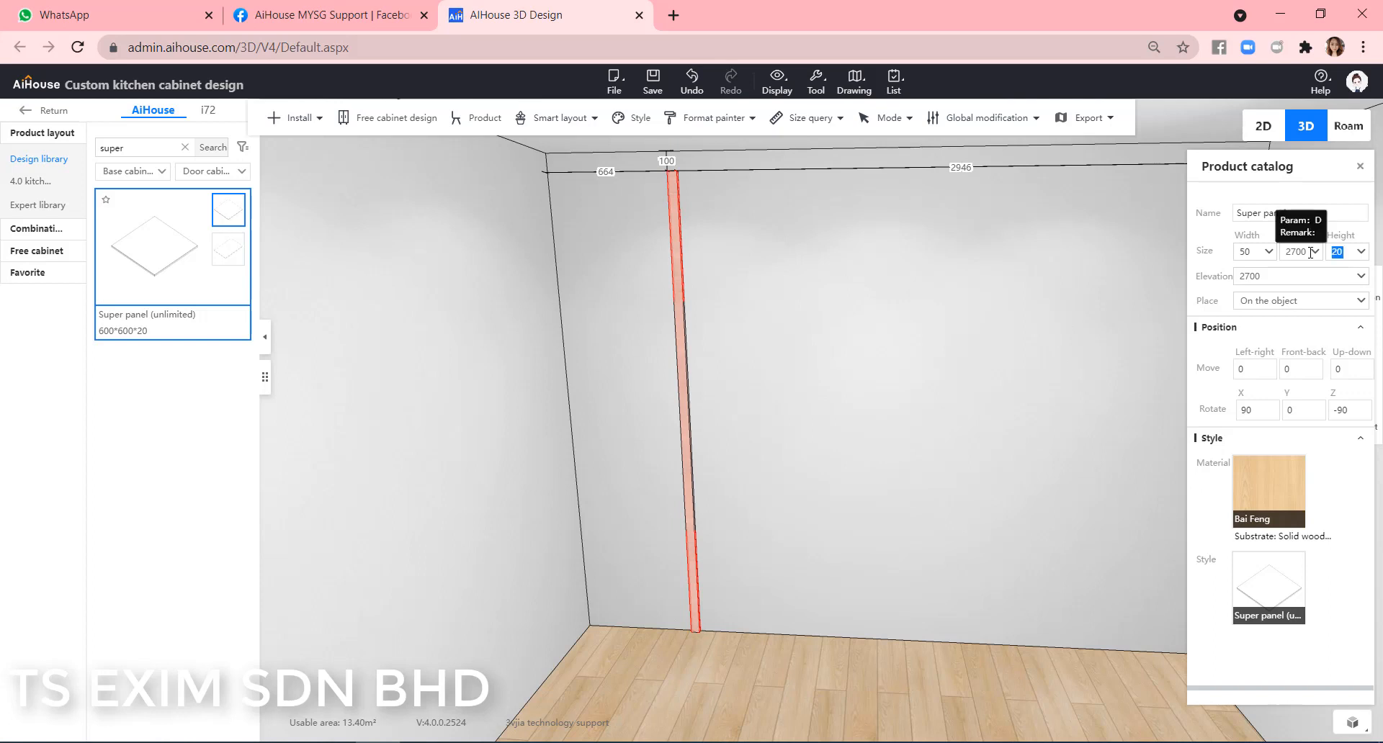
pyautogui.write('400')
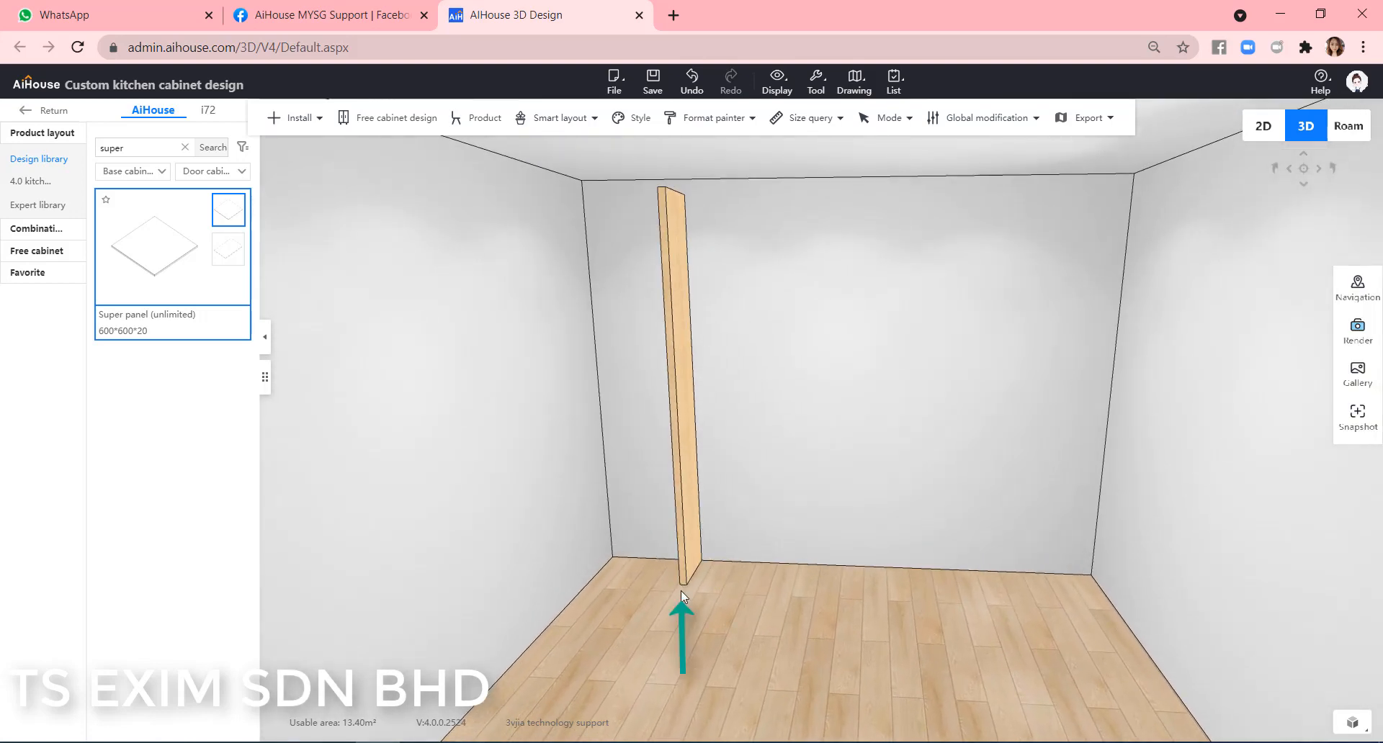
pyautogui.moveTo(811, 496)
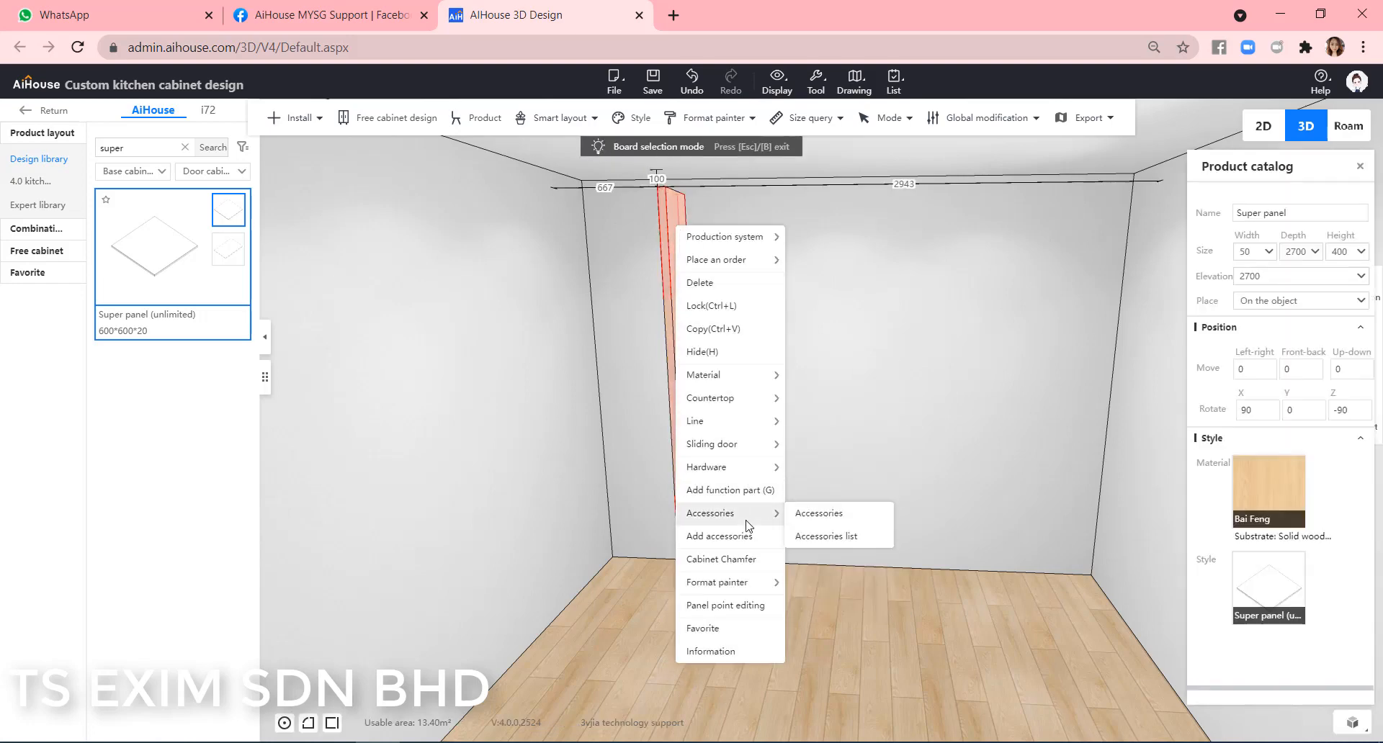
# - Enter panel point editing, dismiss the save notice and clear the existing outline
pyautogui.click(724, 607)
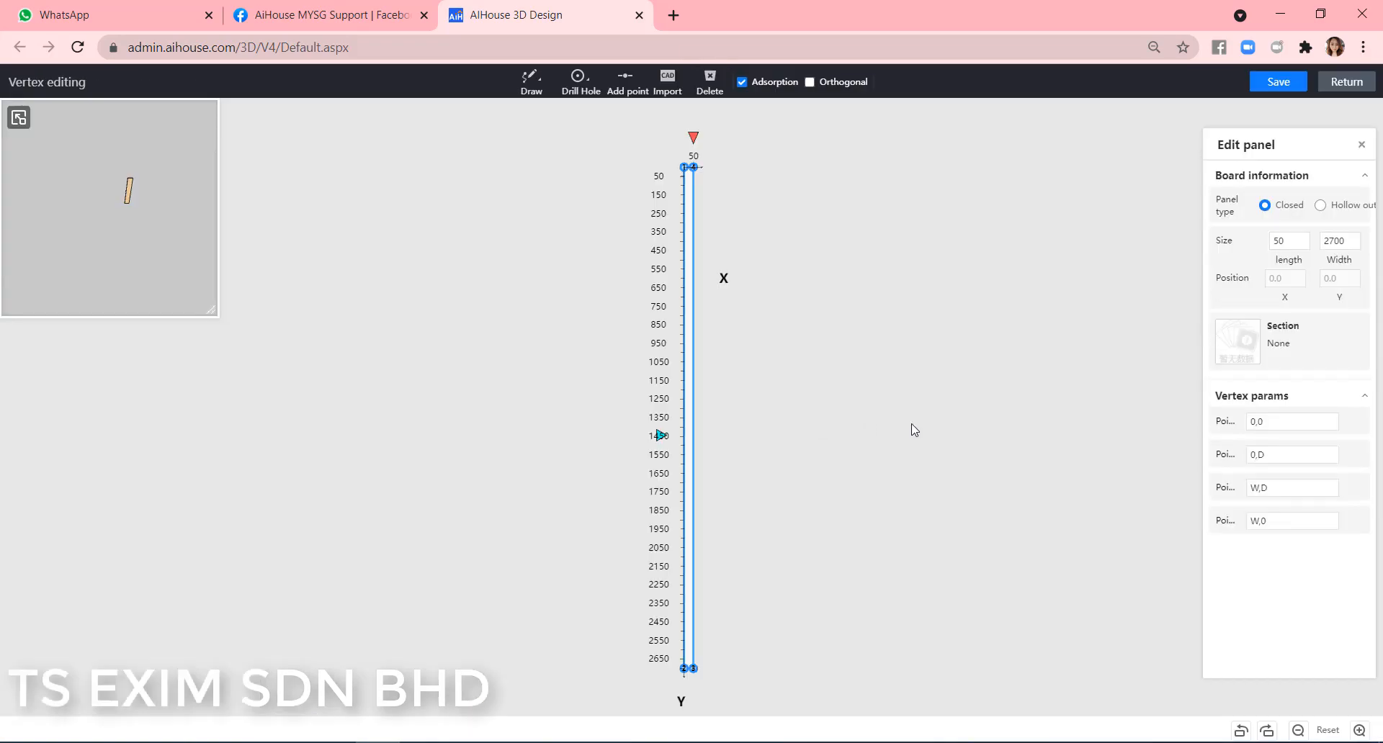
pyautogui.moveTo(811, 359)
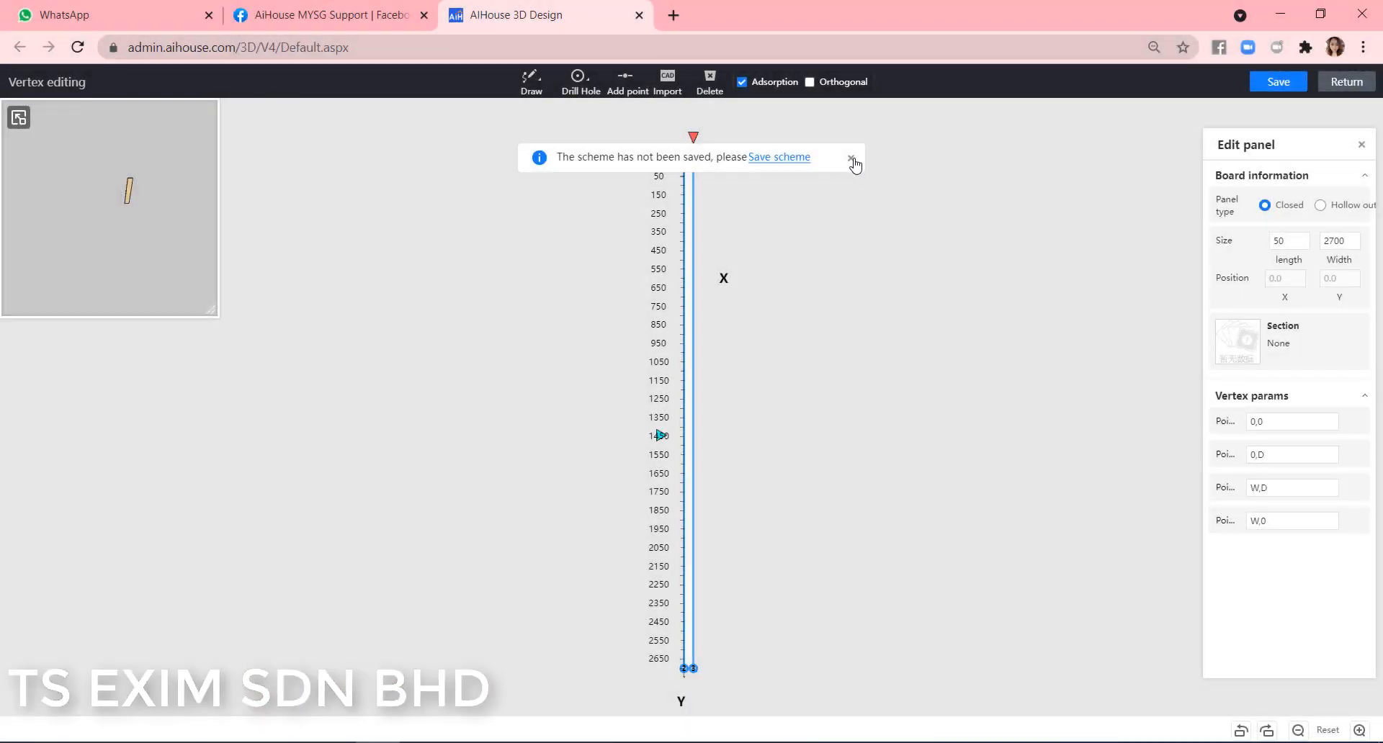
pyautogui.click(851, 157)
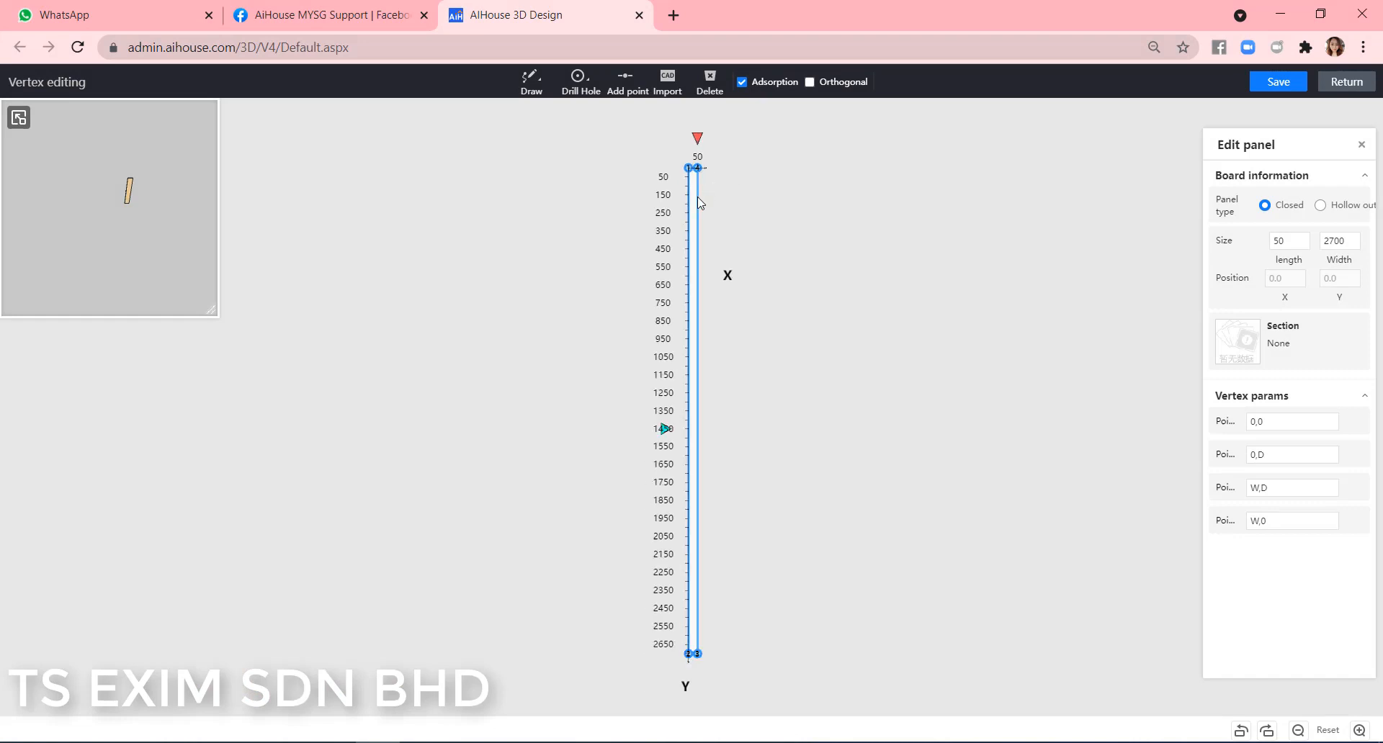
pyautogui.click(697, 186)
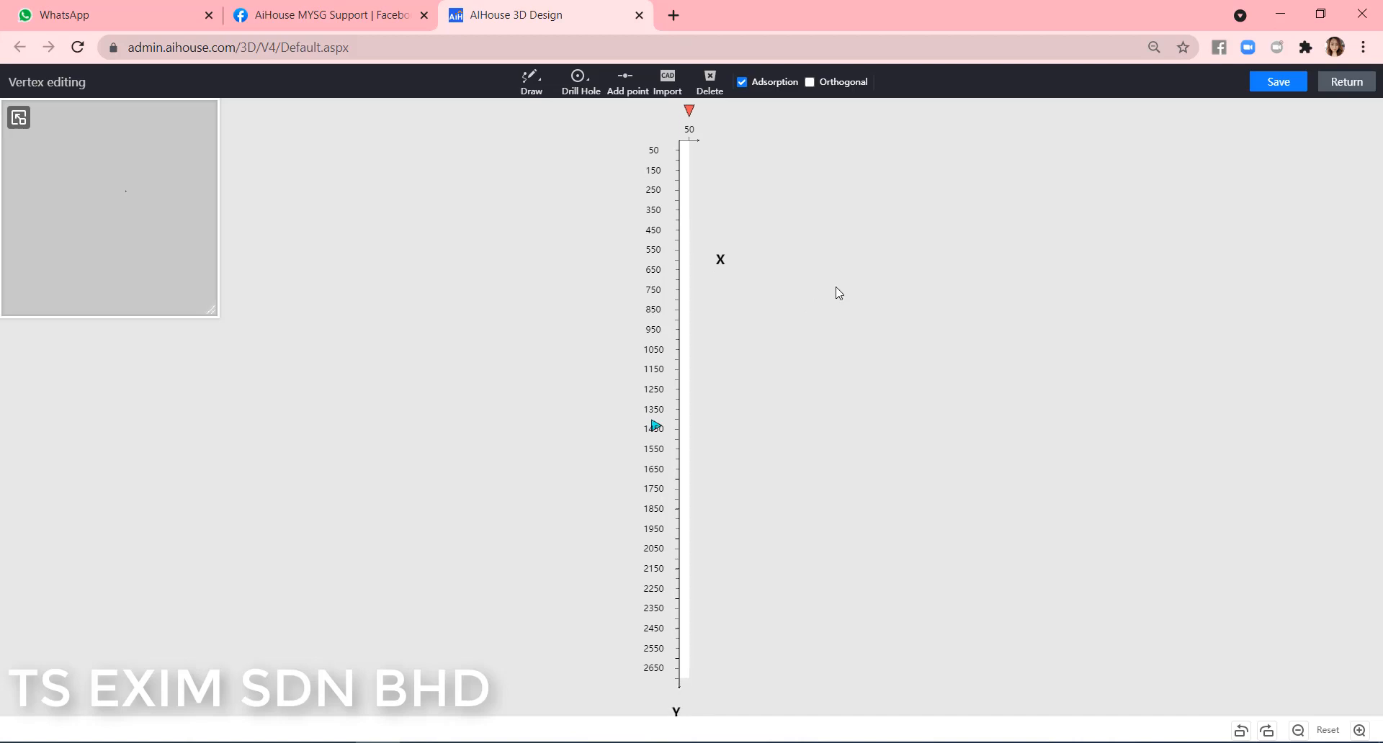
# - Draw a new panel outline with vertices at 450, 900 and 1350 along the long edge
pyautogui.click(532, 81)
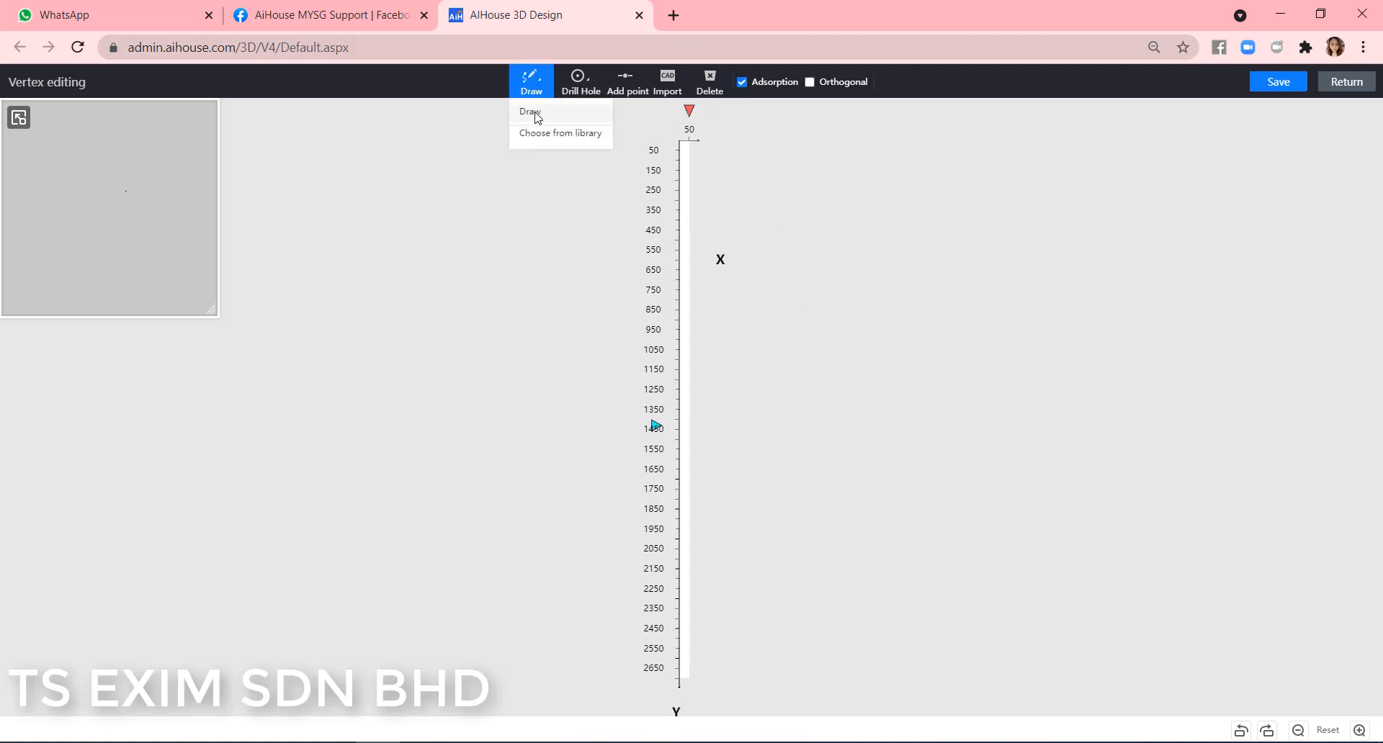
pyautogui.click(530, 112)
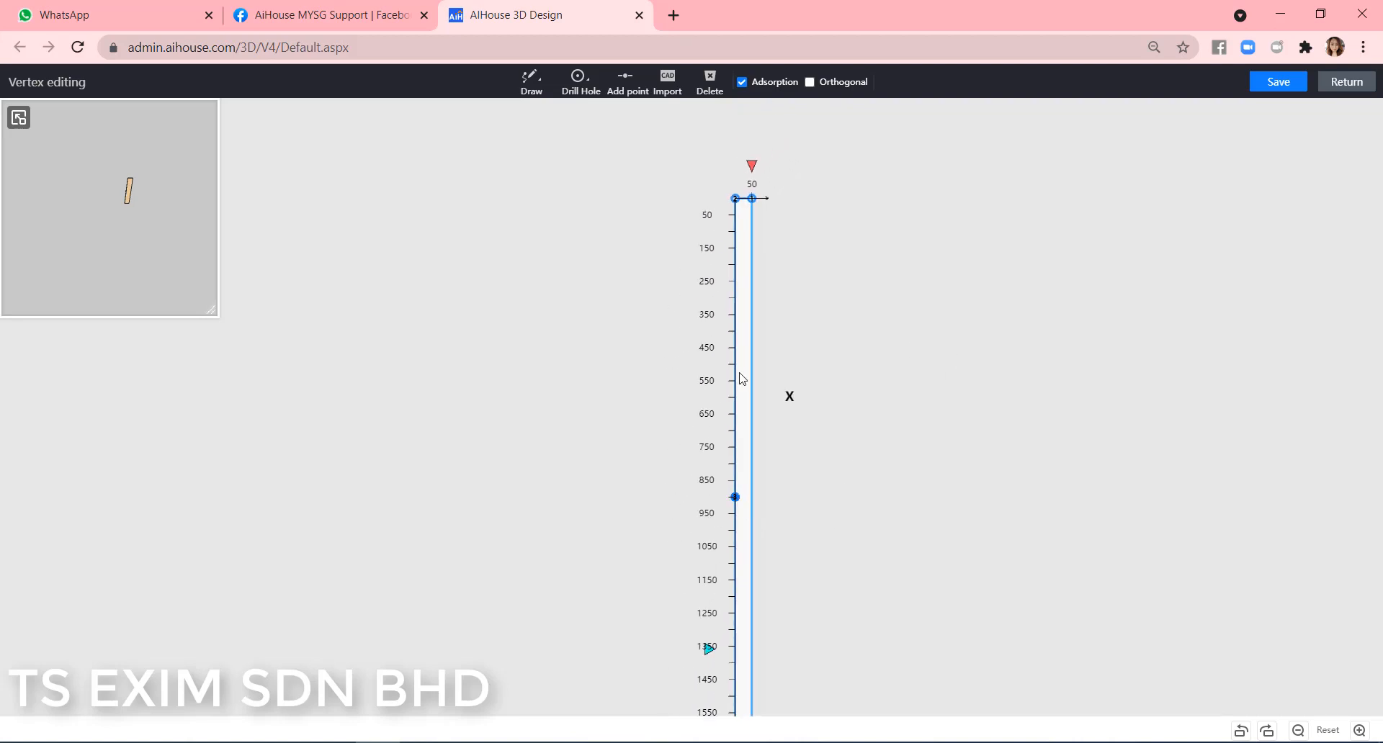
pyautogui.click(735, 199)
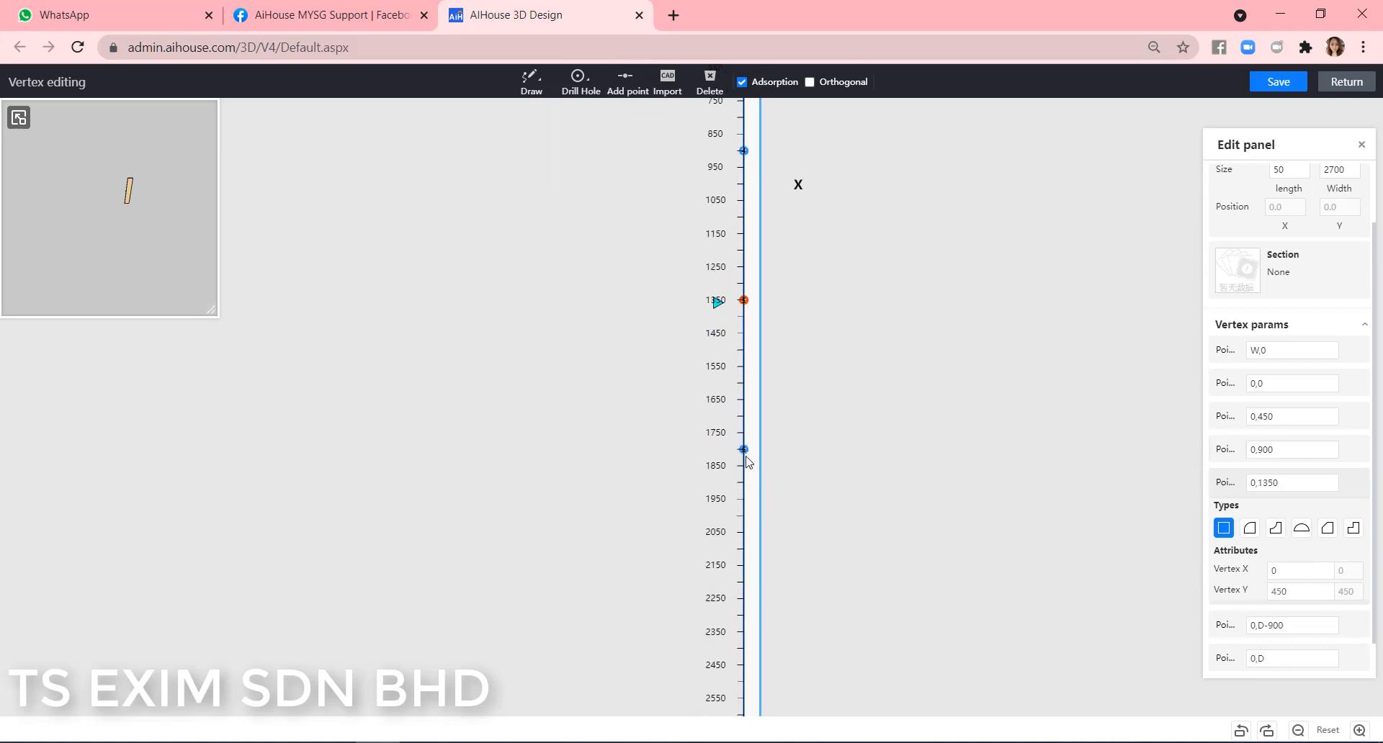
pyautogui.click(625, 80)
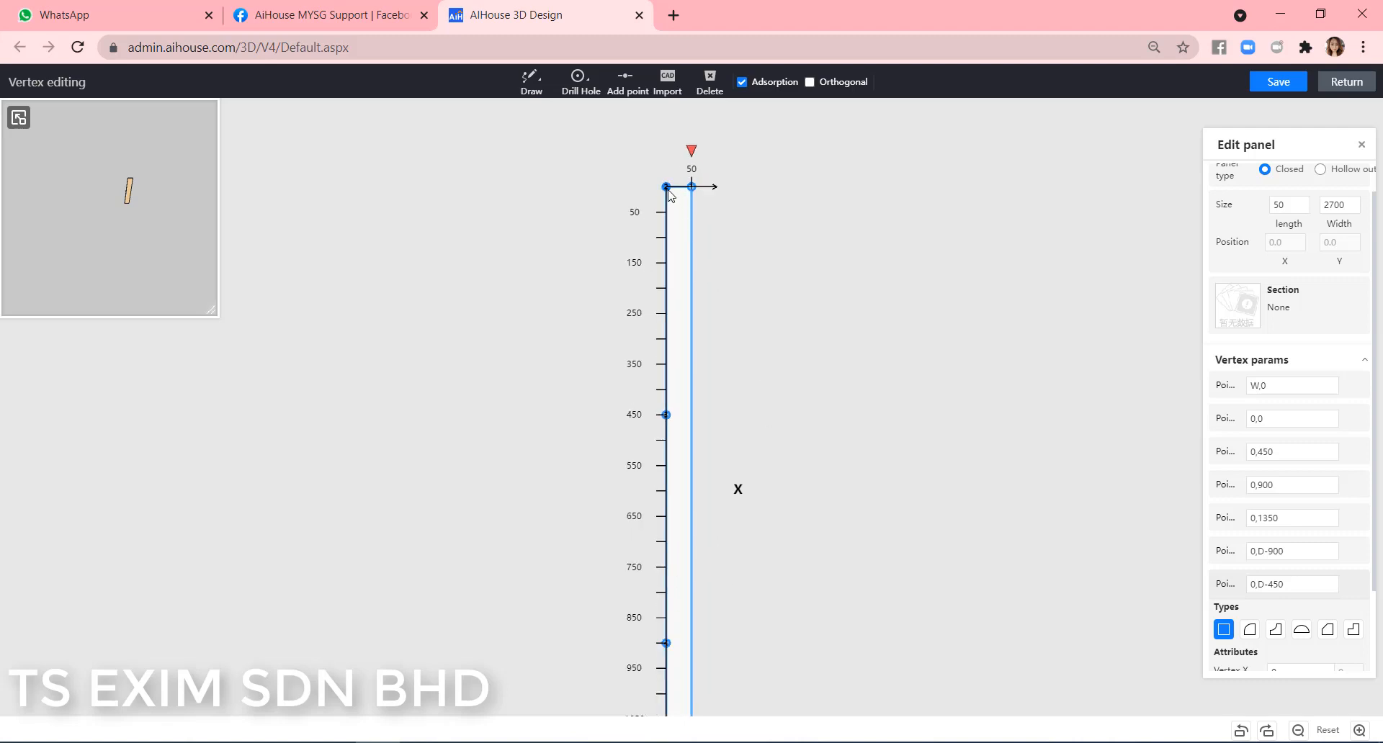
# - Move the top vertex and the 0,900 point to Vertex X 40
pyautogui.click(665, 188)
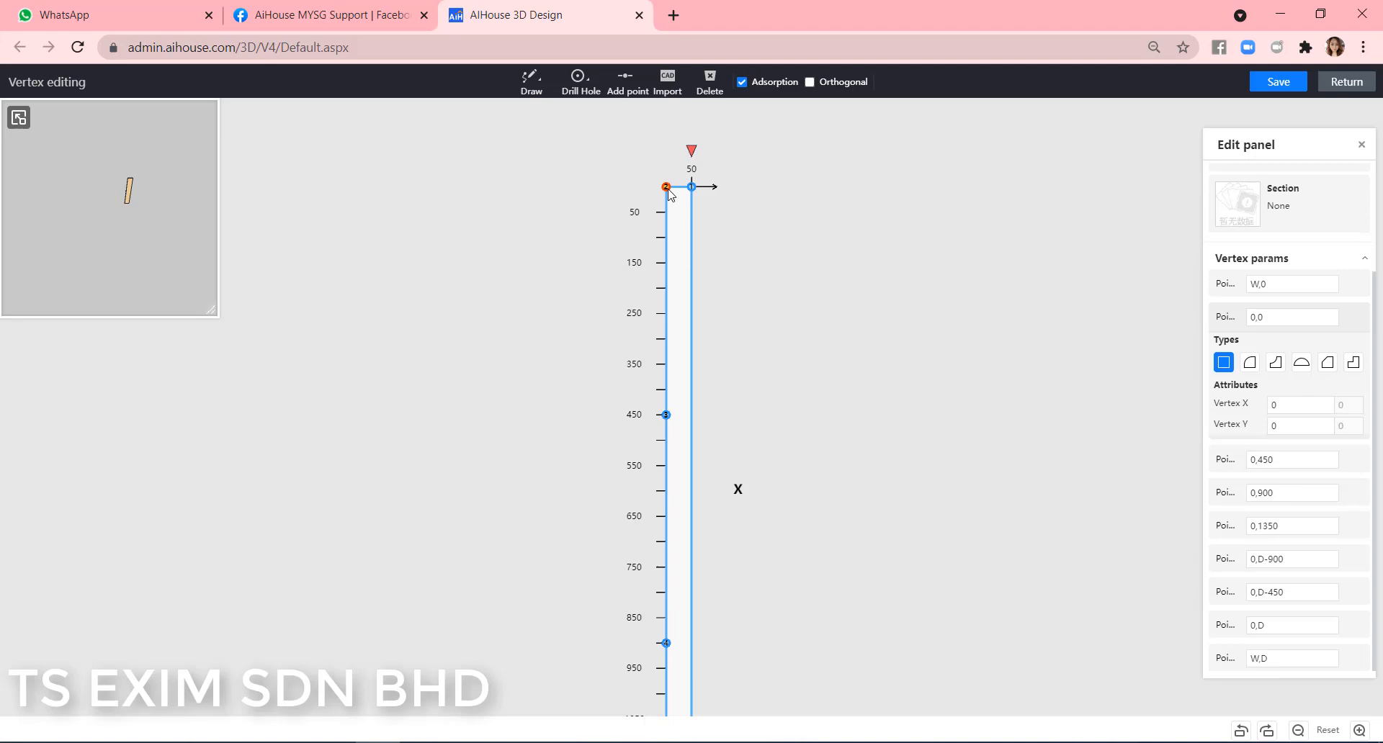
pyautogui.click(1296, 404)
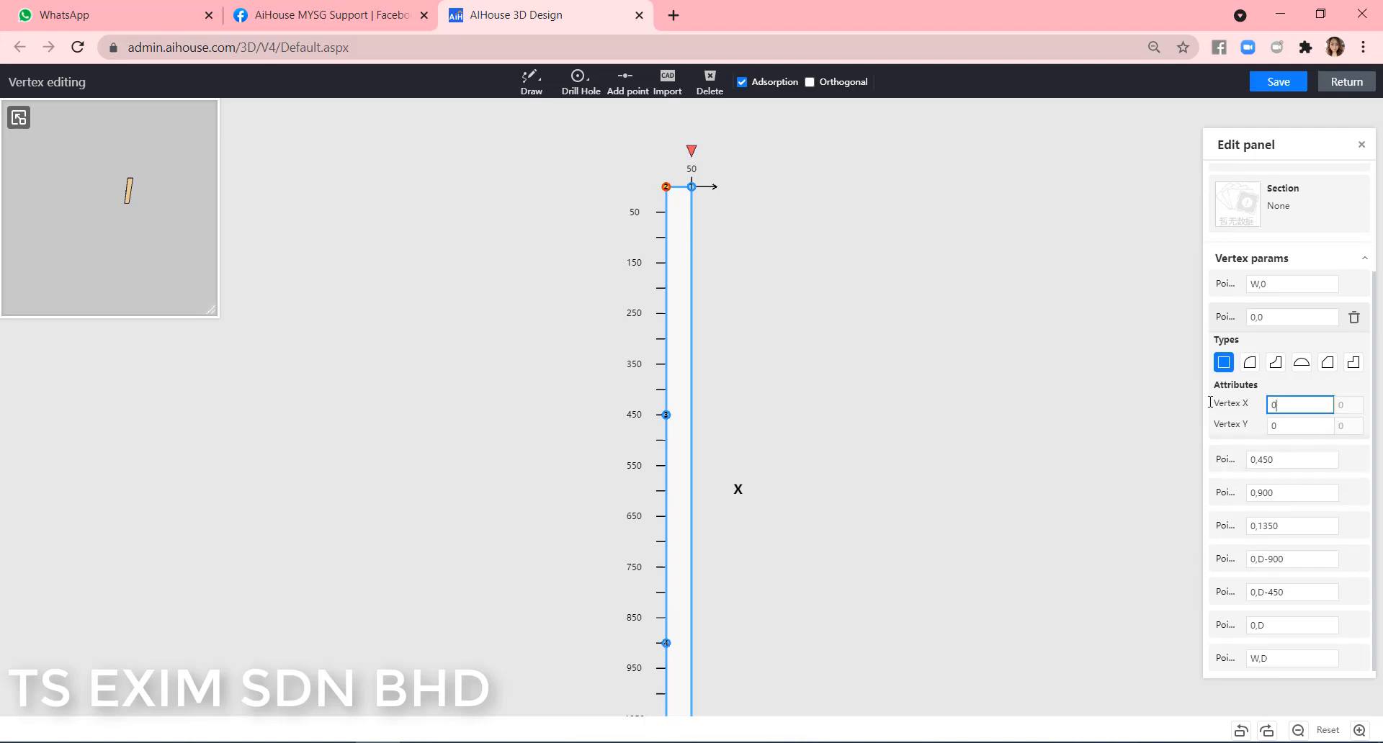
pyautogui.write('40')
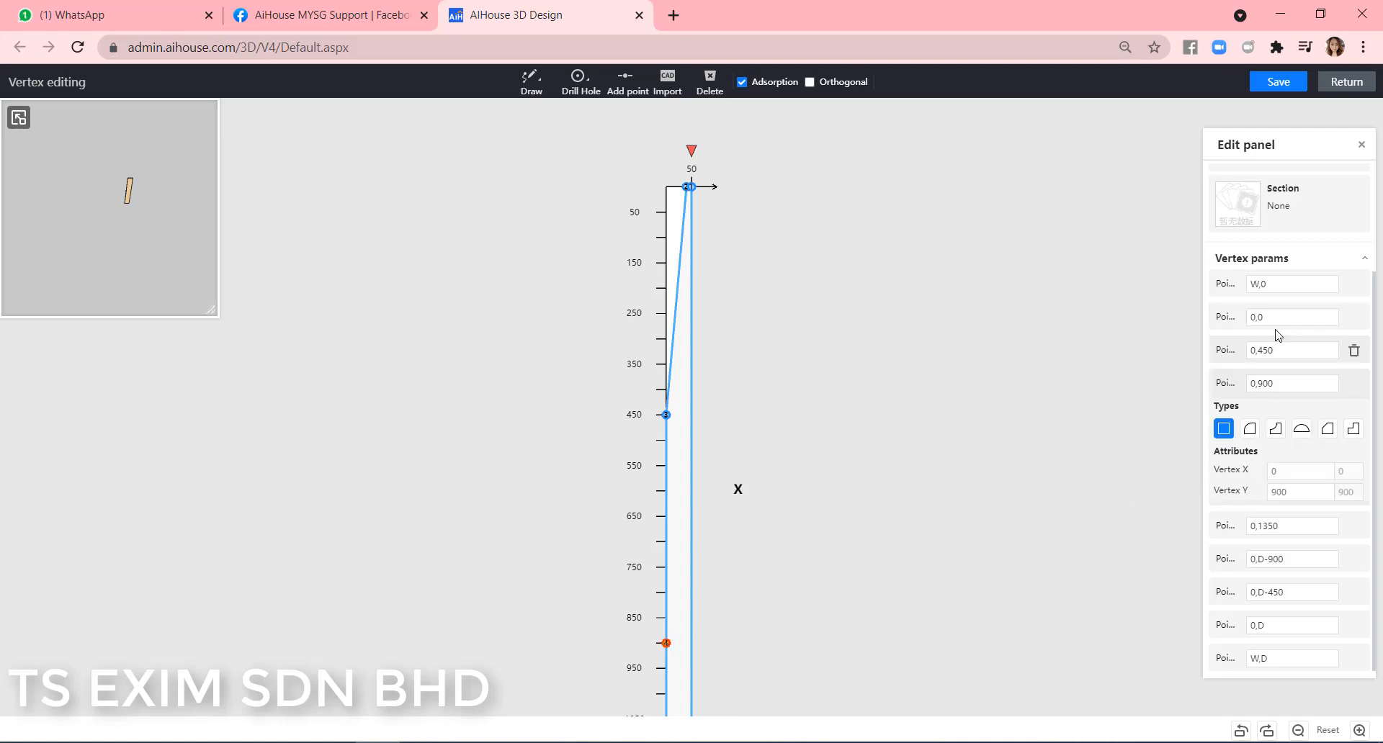
pyautogui.write('4')
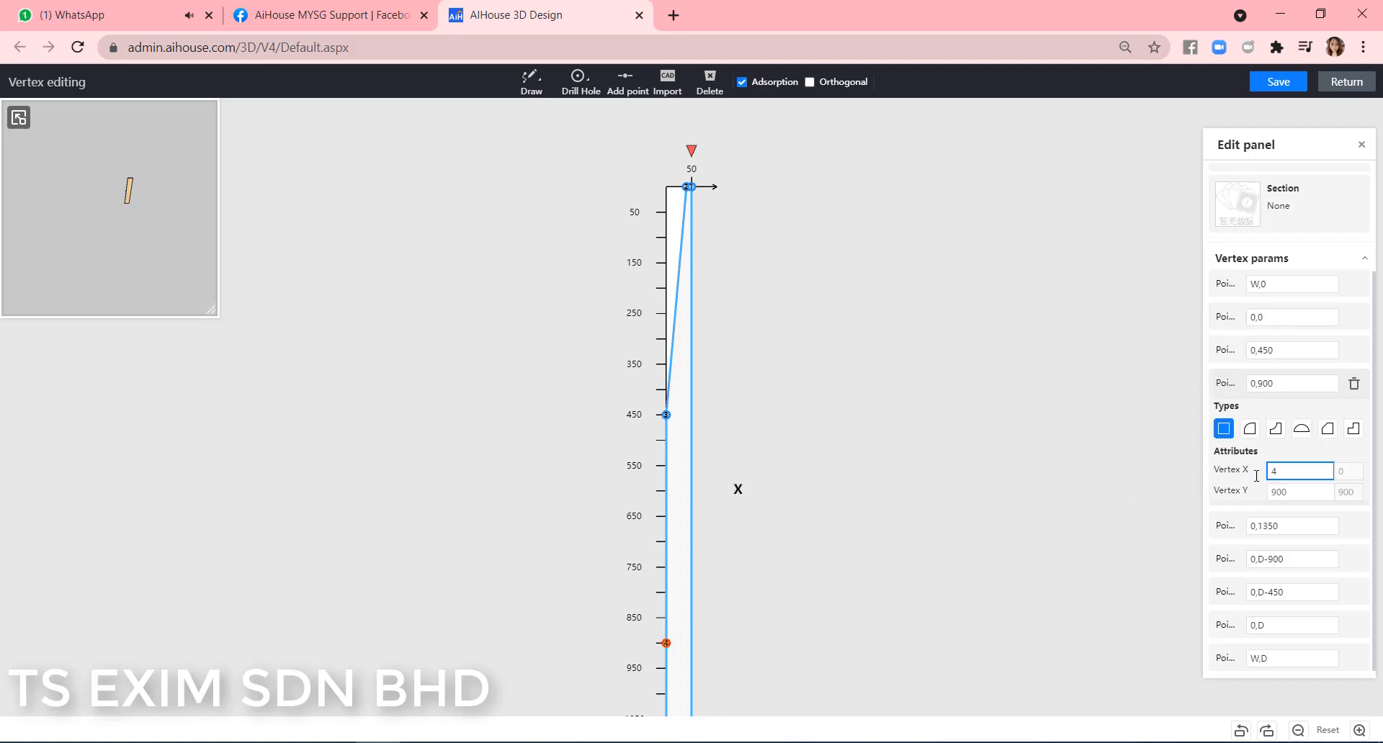
pyautogui.write('0')
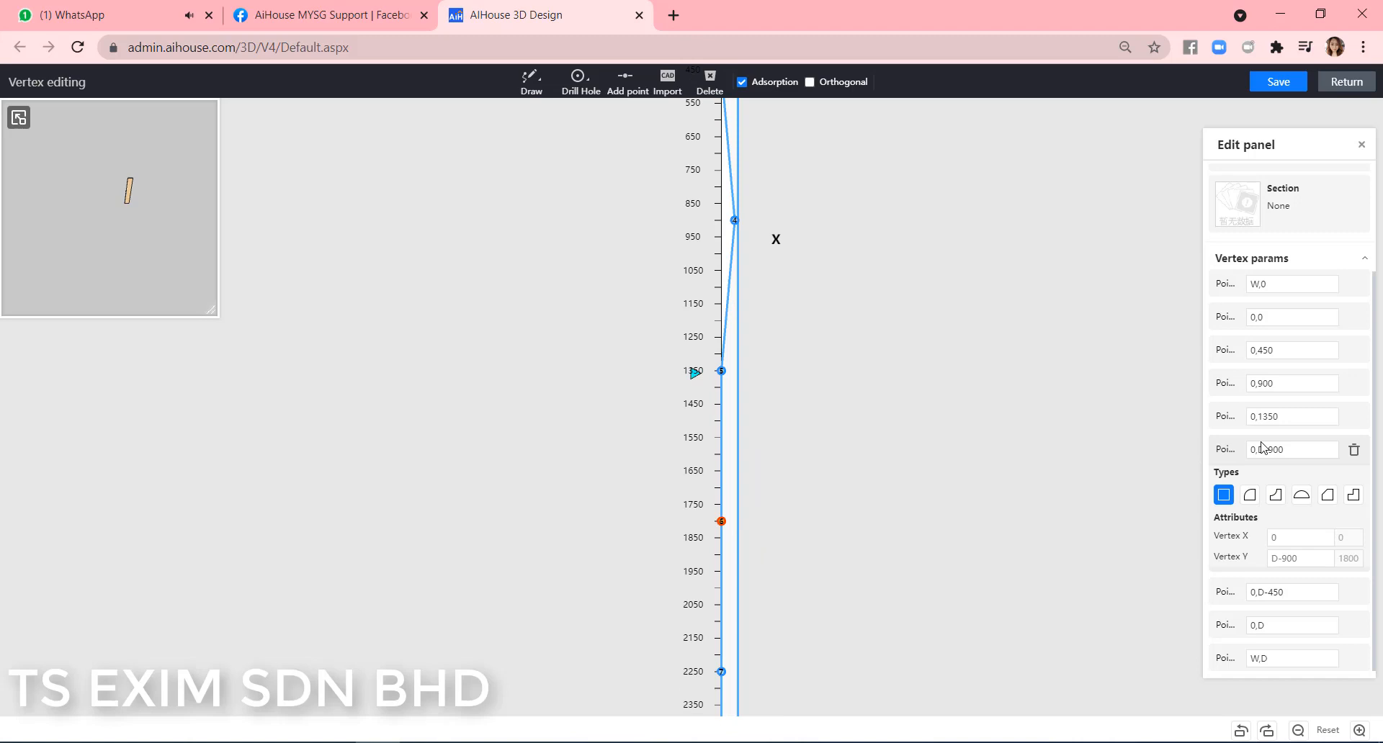
# - Set the D-900 point's X to 0 and the bottom point's X to 40, completing the zigzag
pyautogui.click(1296, 537)
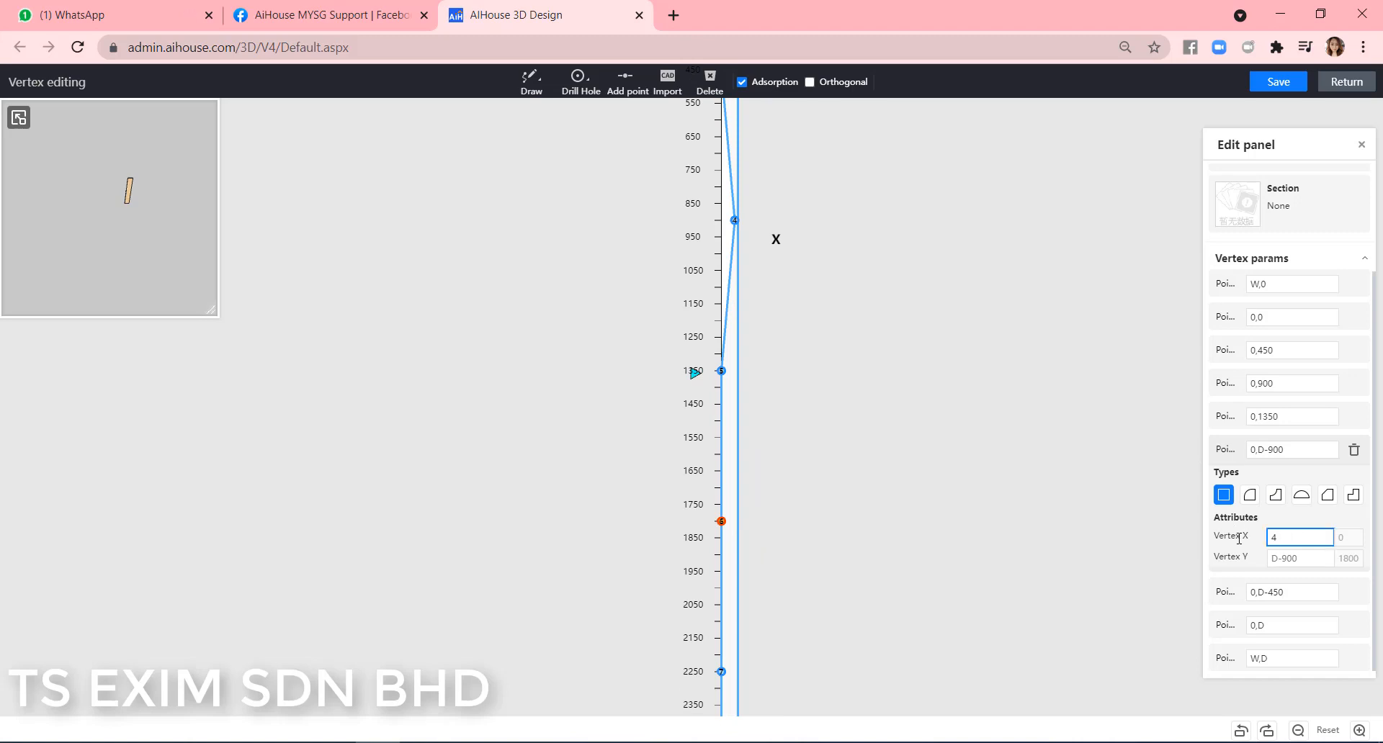
pyautogui.write('0')
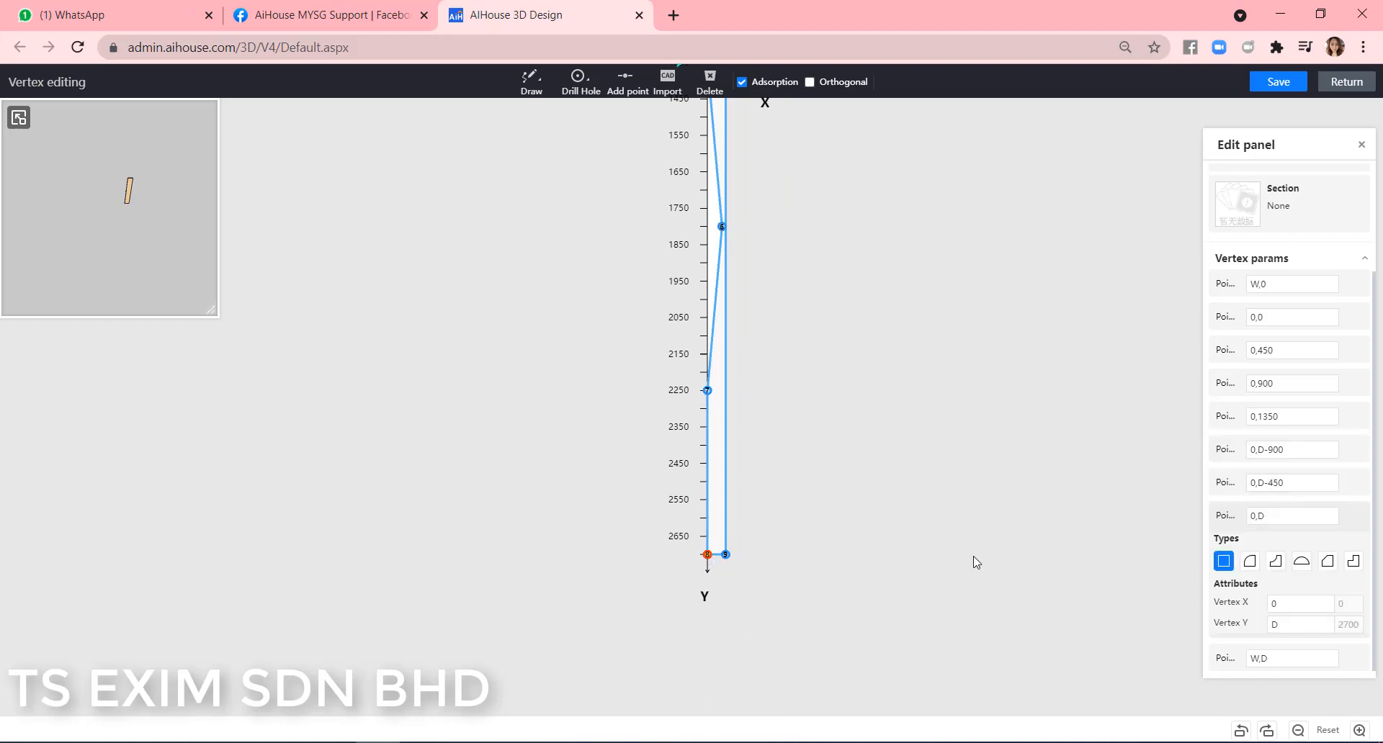
pyautogui.click(1298, 604)
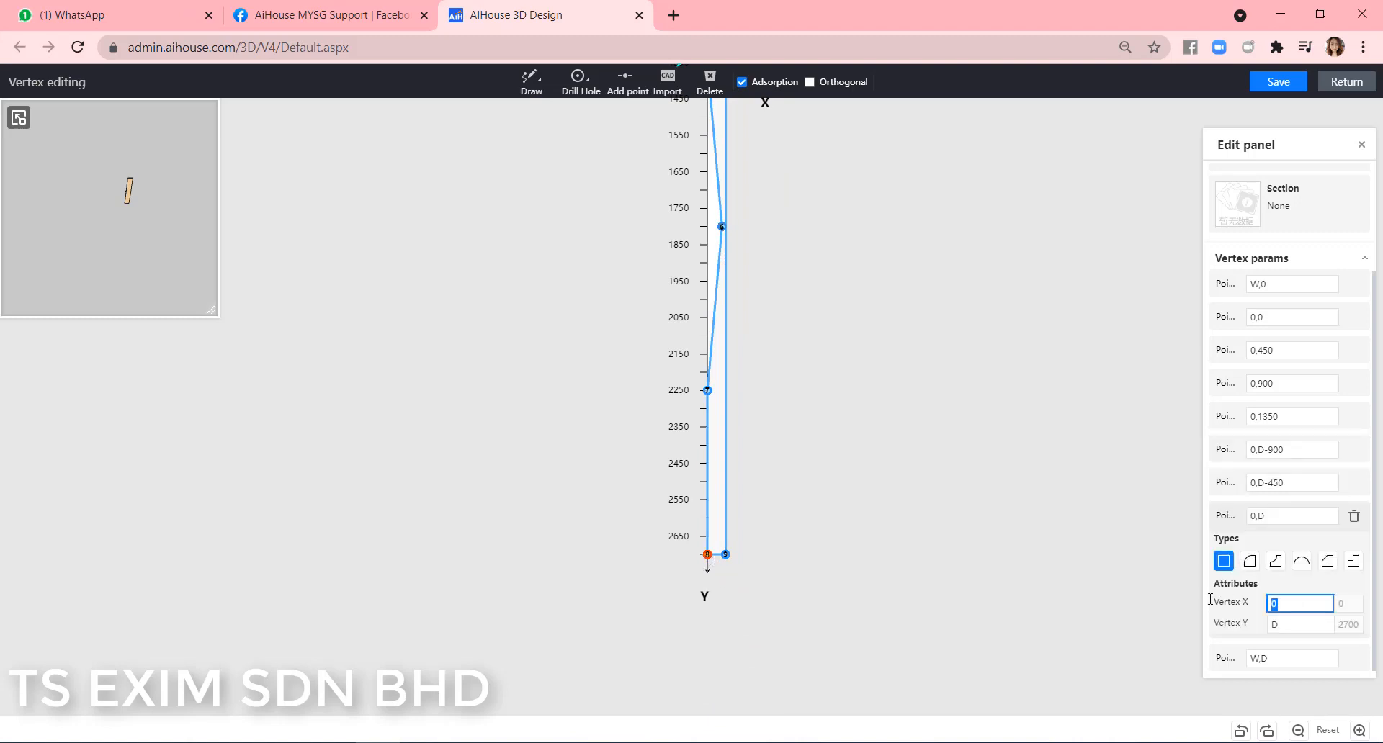
pyautogui.write('40')
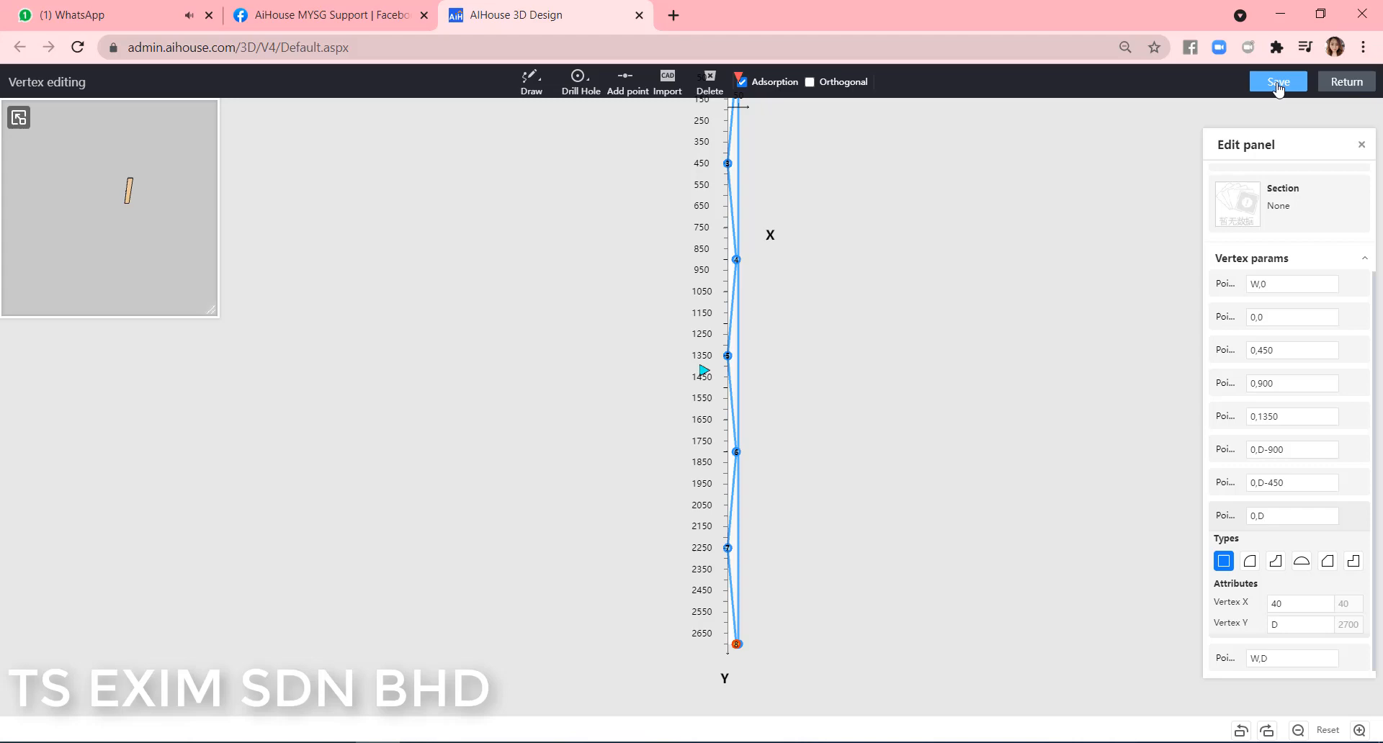
# - Save the zigzag section profile before moving to background wall design
pyautogui.click(1276, 82)
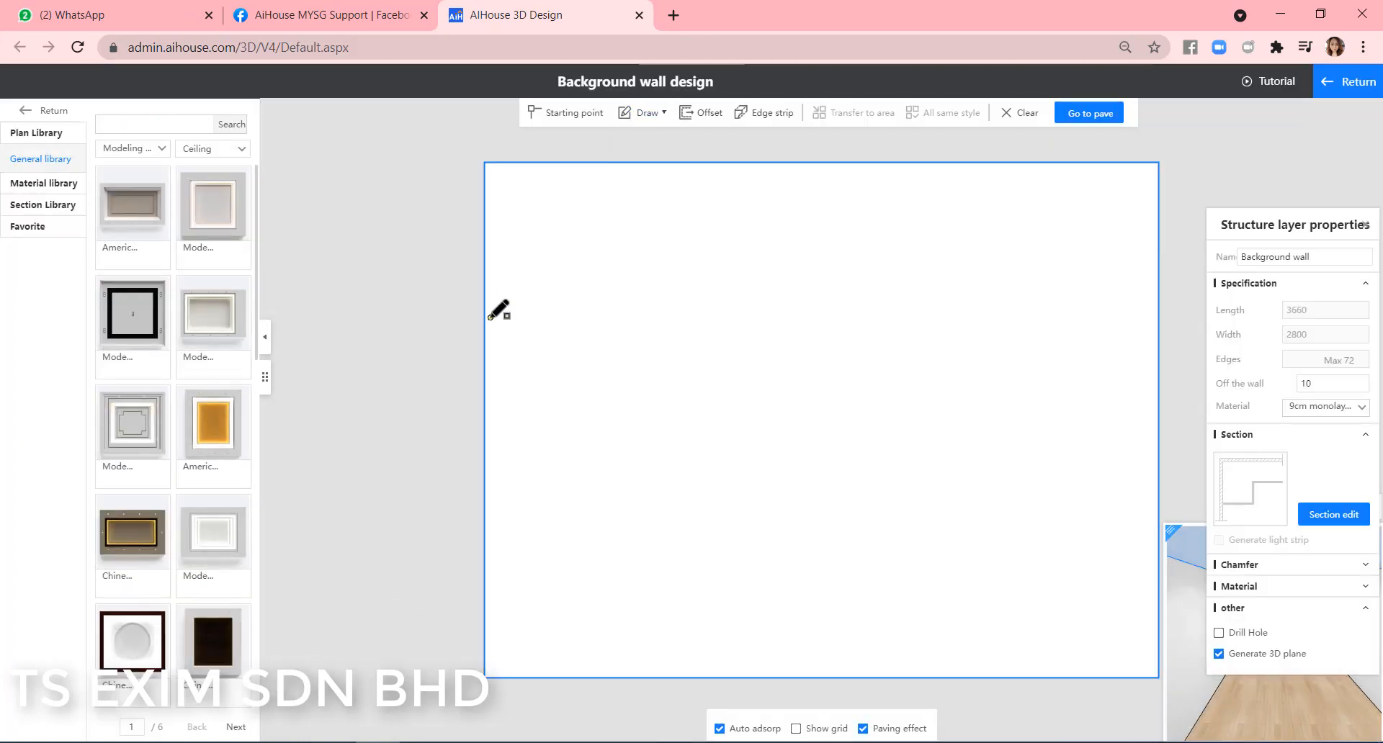
# - Draw a 1450-high band 450 from the wall top and set it off the wall
pyautogui.moveTo(497, 318); pyautogui.dragTo(1159, 580)
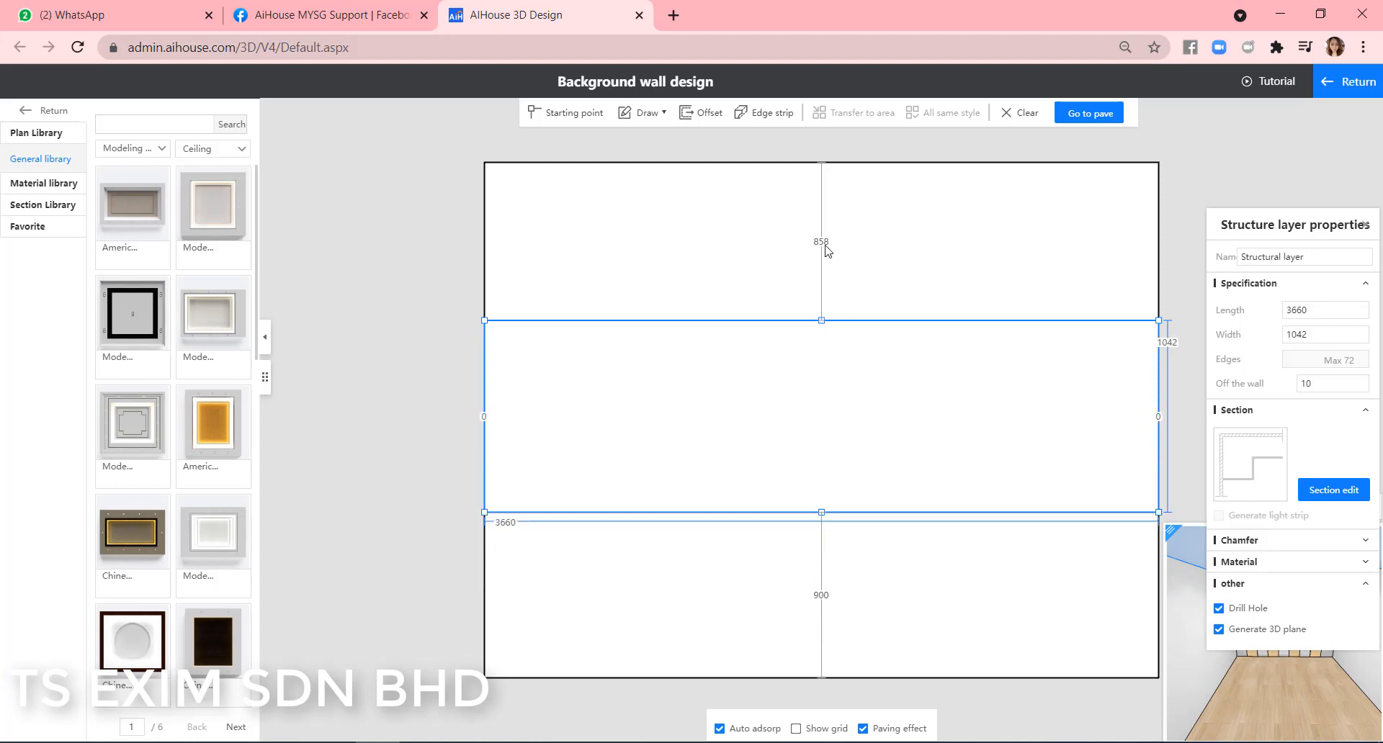
pyautogui.click(819, 242)
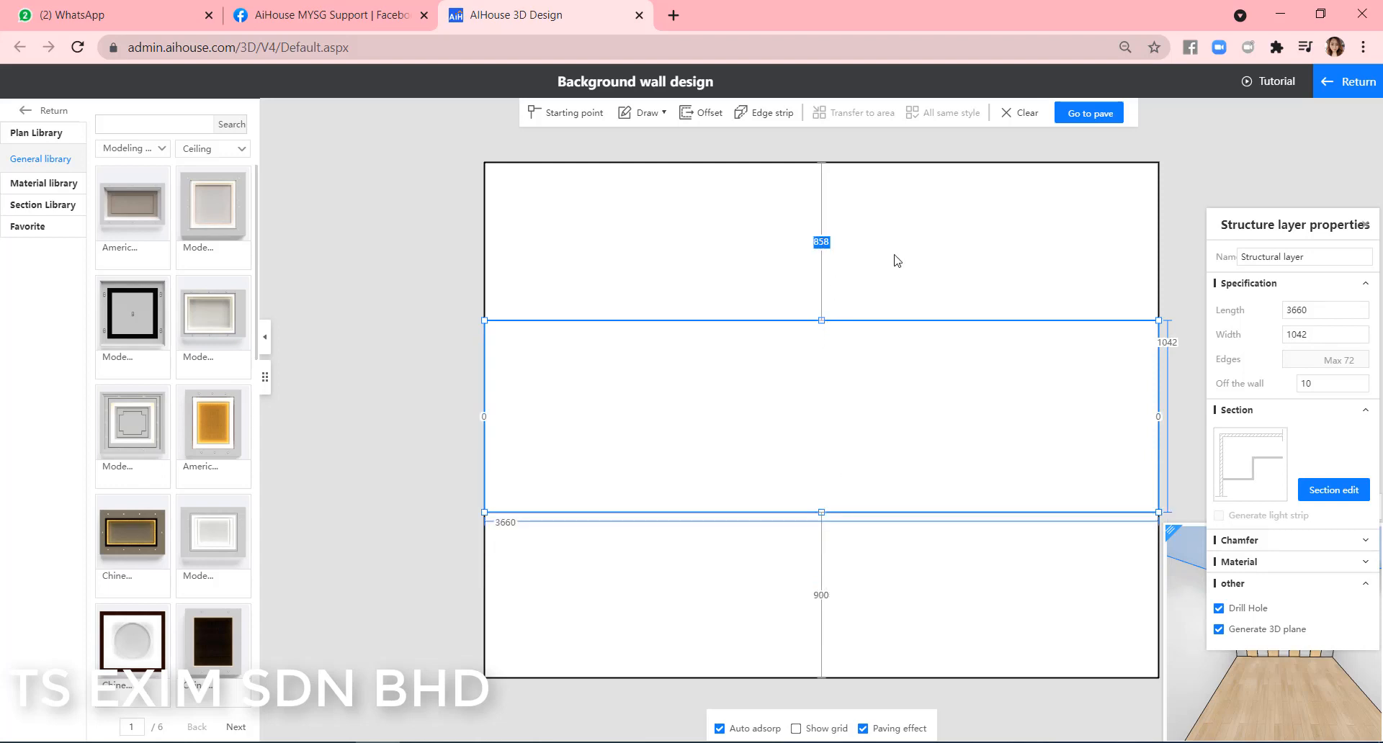
pyautogui.moveTo(819, 320); pyautogui.dragTo(819, 245)
pyautogui.write('2')
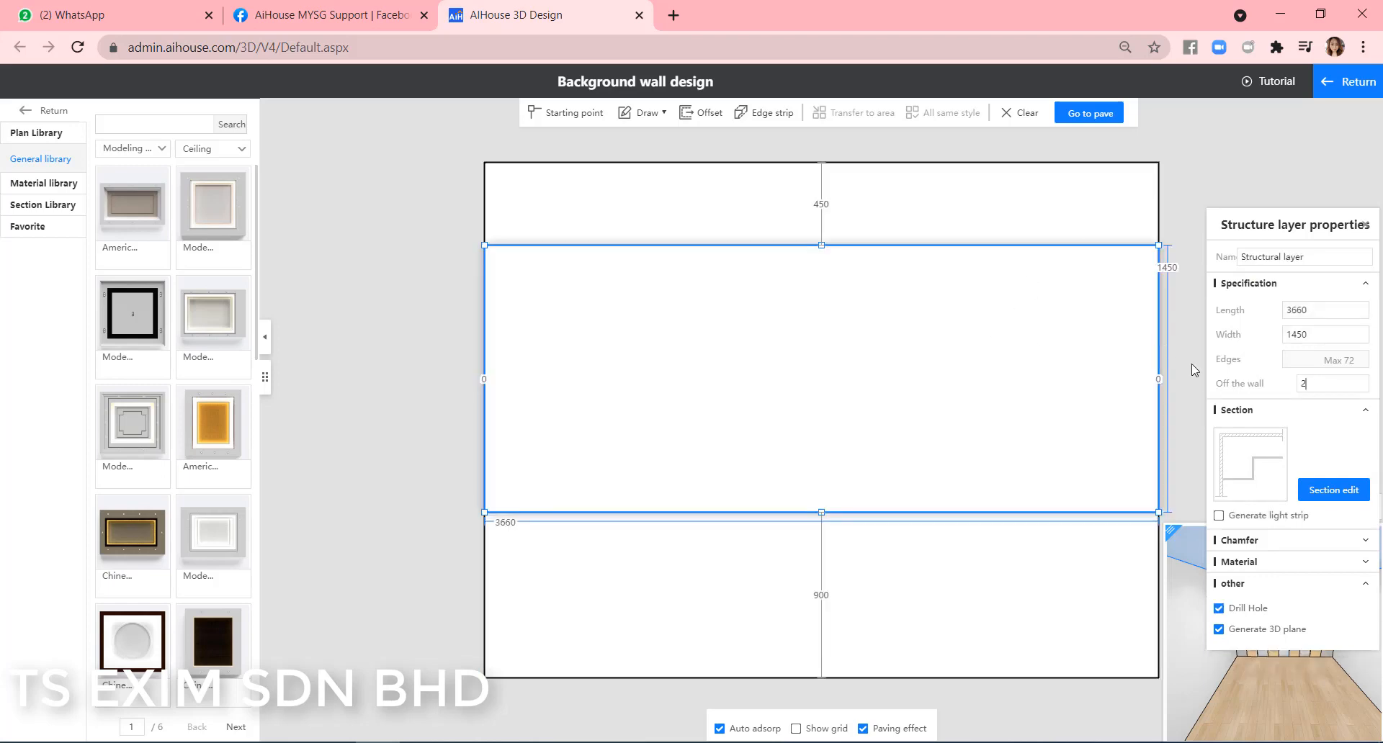
pyautogui.click(1089, 112)
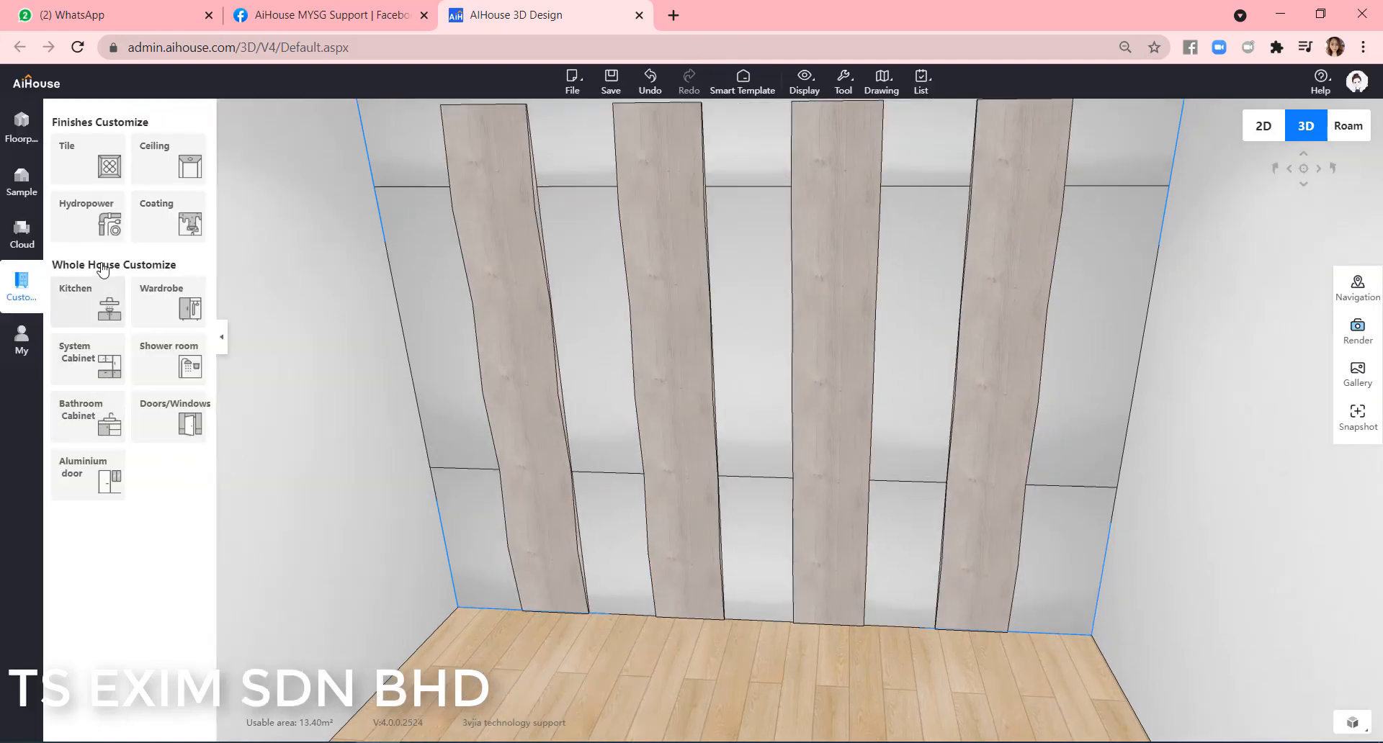
# - Enter ceiling customization and load the 3660 × 3660 ceiling layer
pyautogui.click(167, 160)
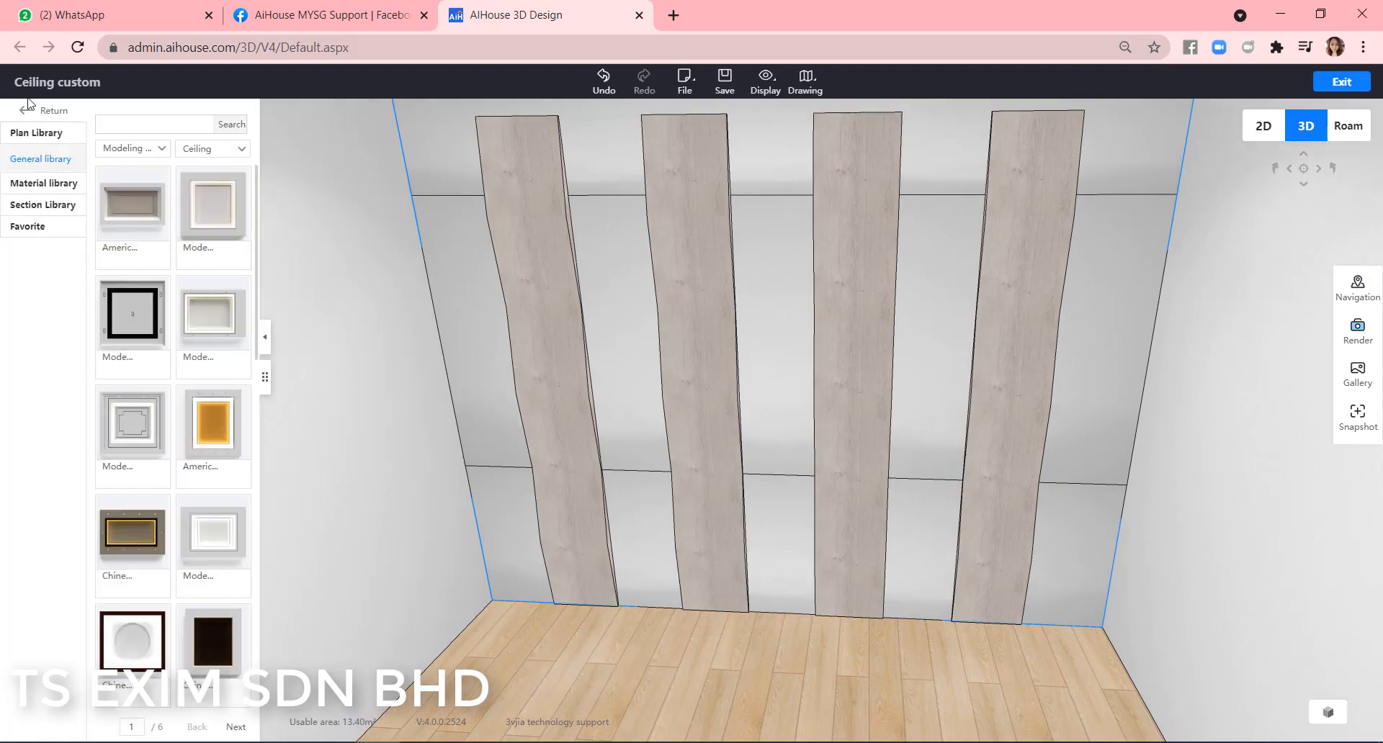
pyautogui.click(41, 110)
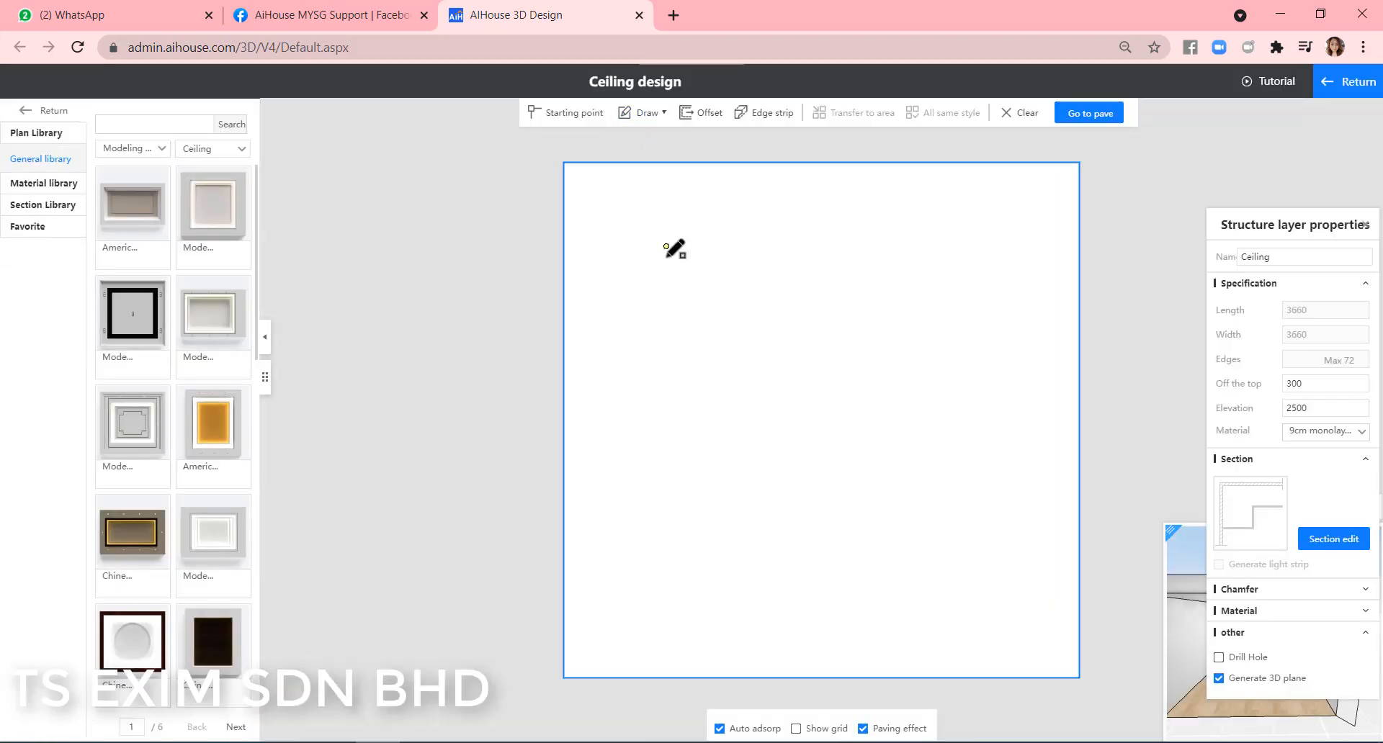
# - Orbit the 3D room to inspect the slanted wood panels over the dark band
pyautogui.moveTo(675, 248); pyautogui.dragTo(1018, 596)
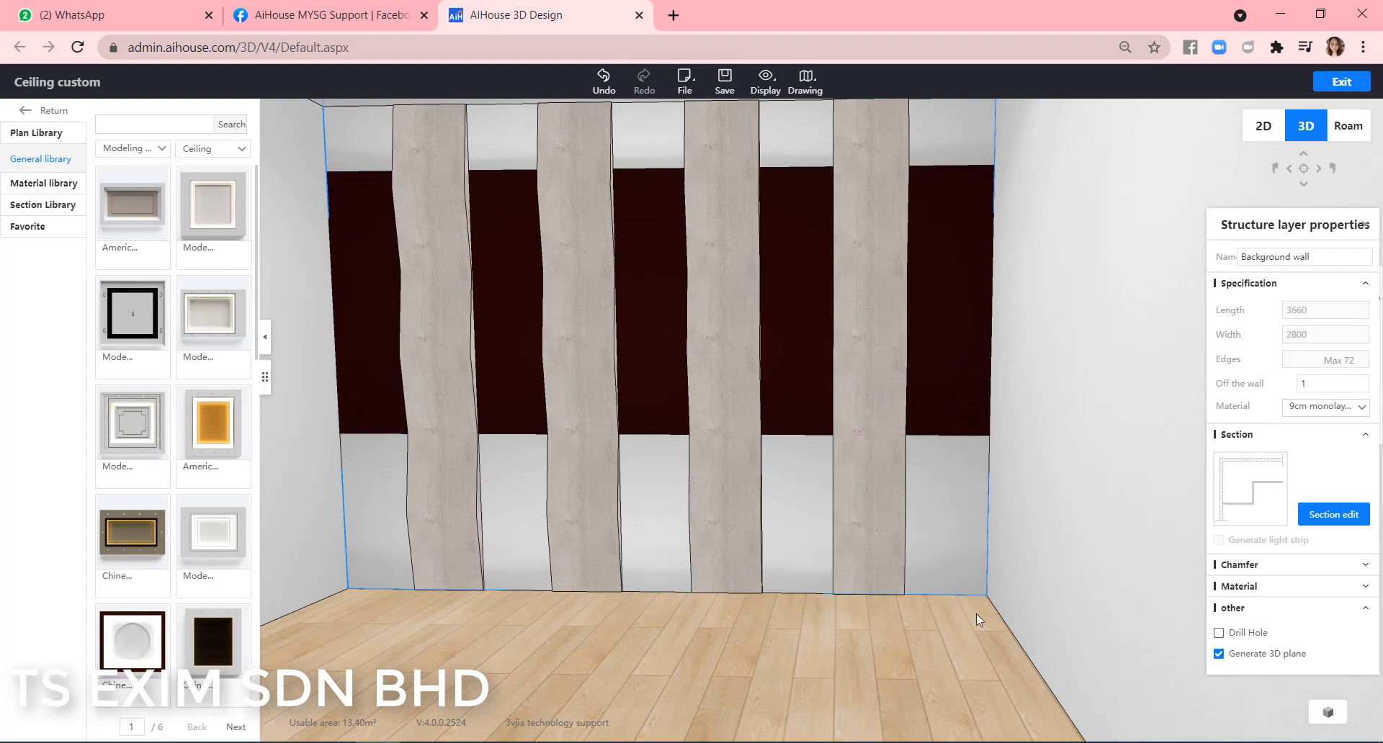
pyautogui.moveTo(979, 616); pyautogui.dragTo(890, 507)
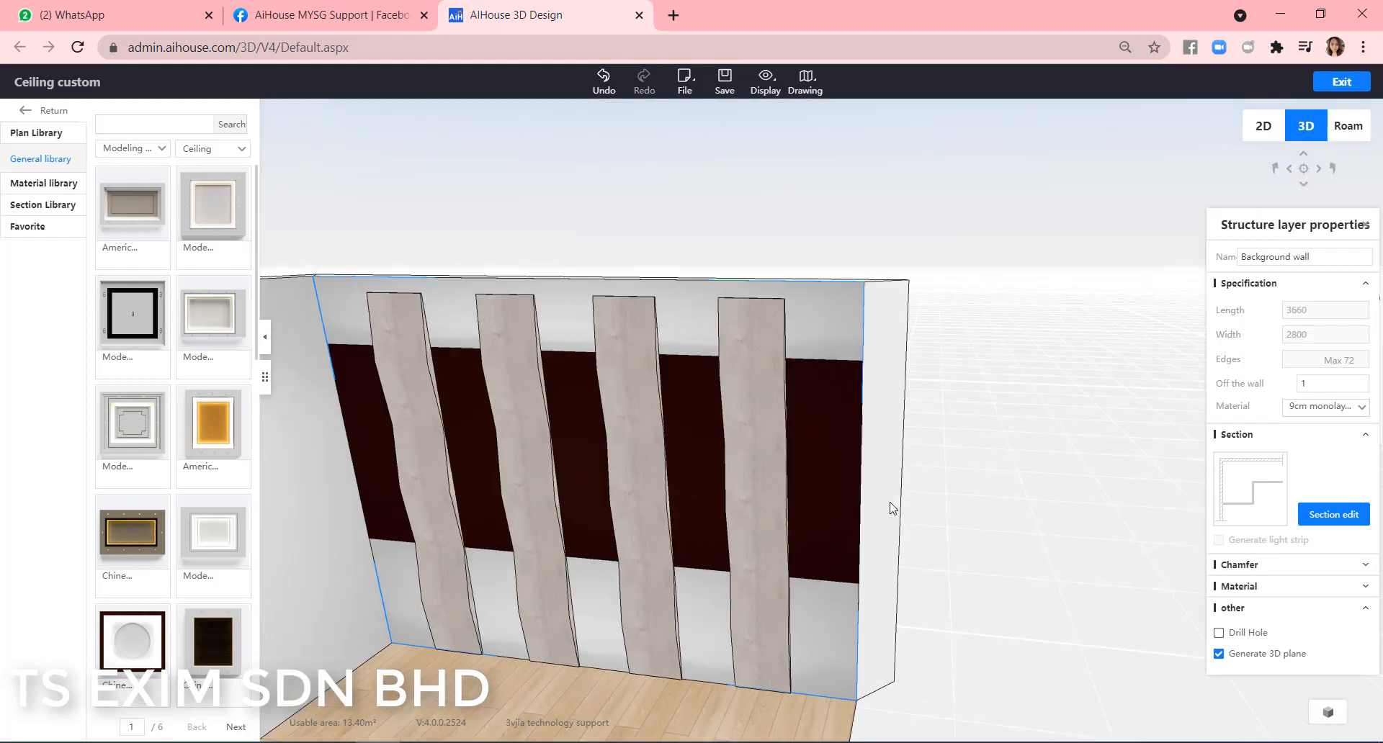